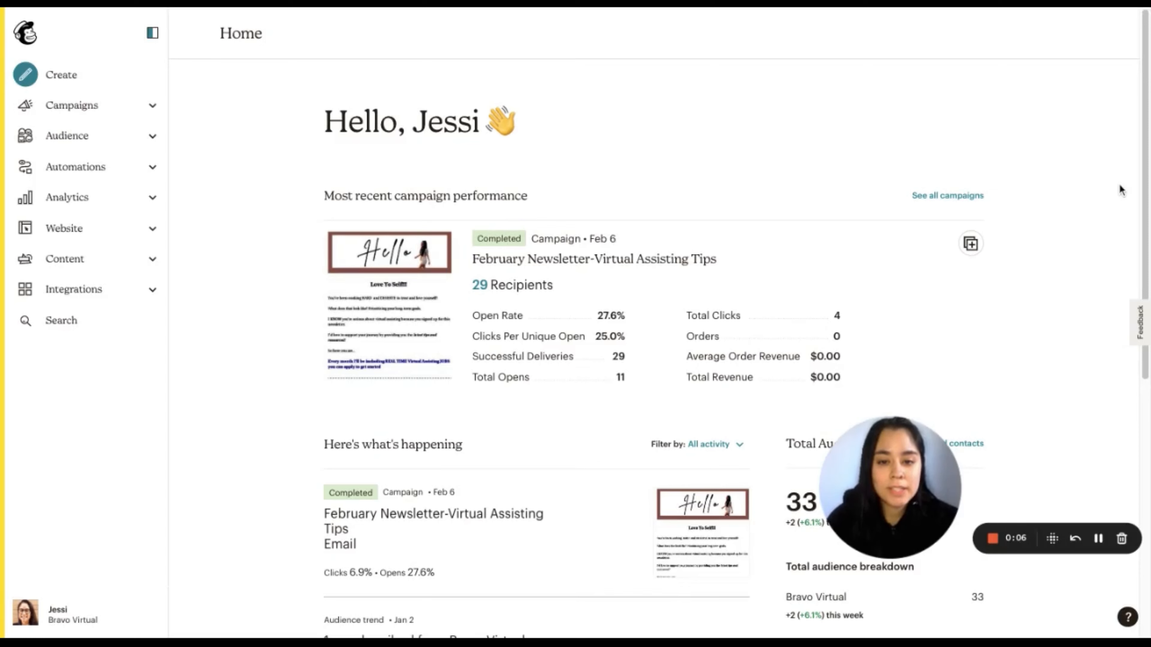
pyautogui.moveTo(1123, 206)
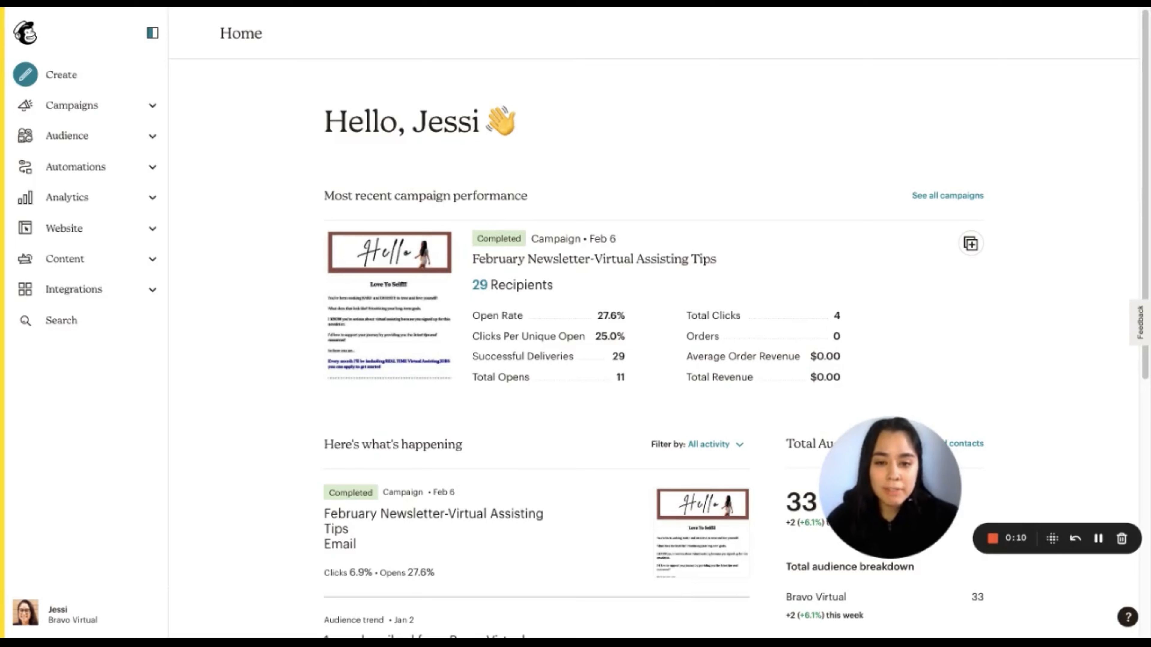
pyautogui.moveTo(1128, 228)
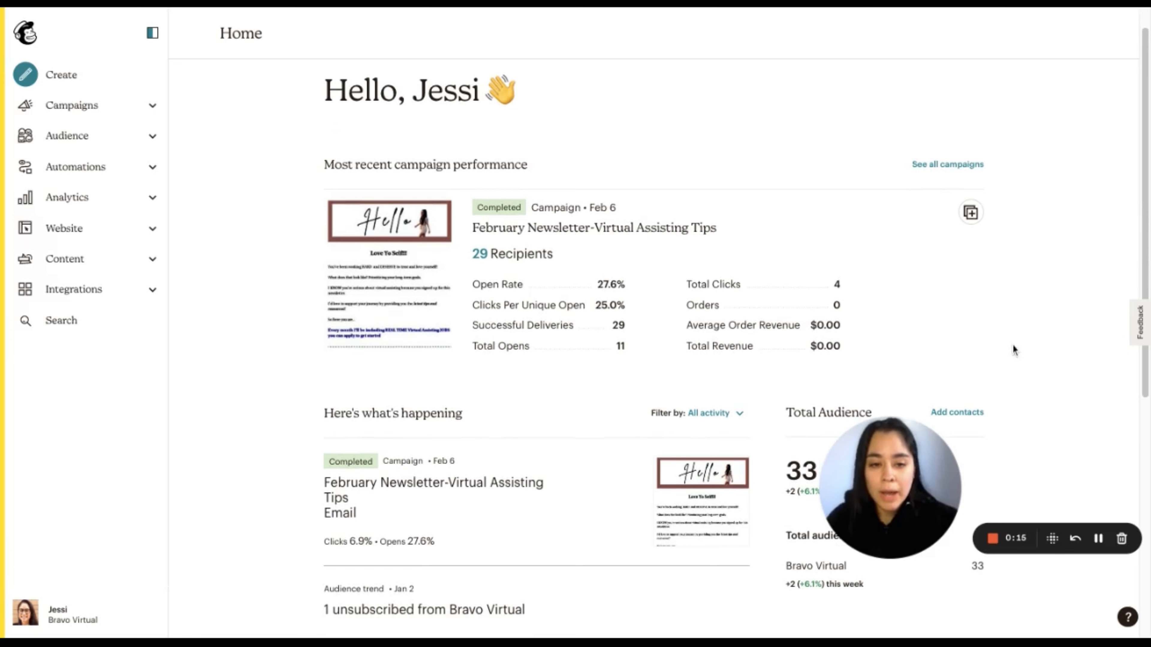
pyautogui.moveTo(1046, 326)
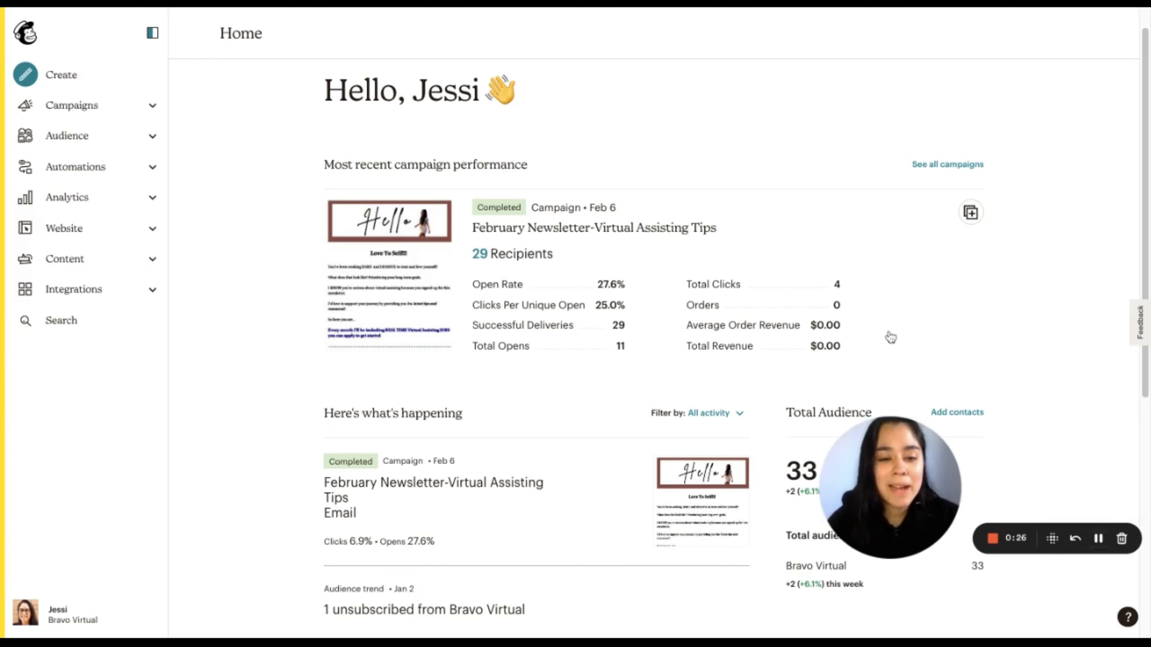
pyautogui.moveTo(72, 105)
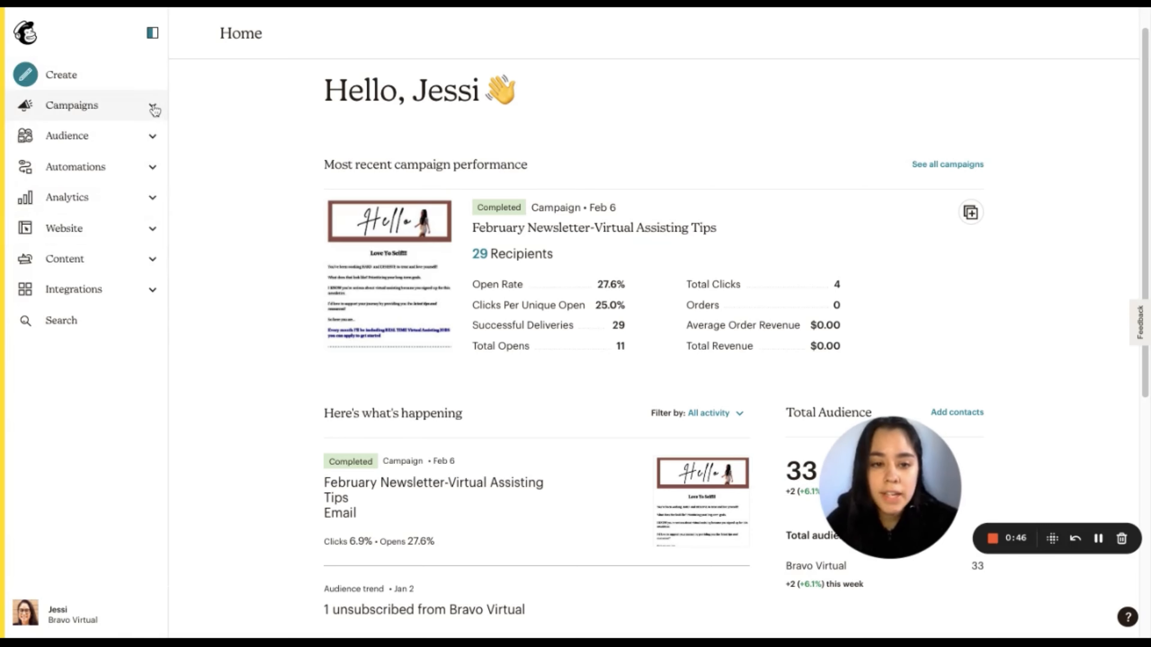
# Step: Show All campaigns and scroll down to the Email Subscription landing page and December newsletter
pyautogui.click(72, 105)
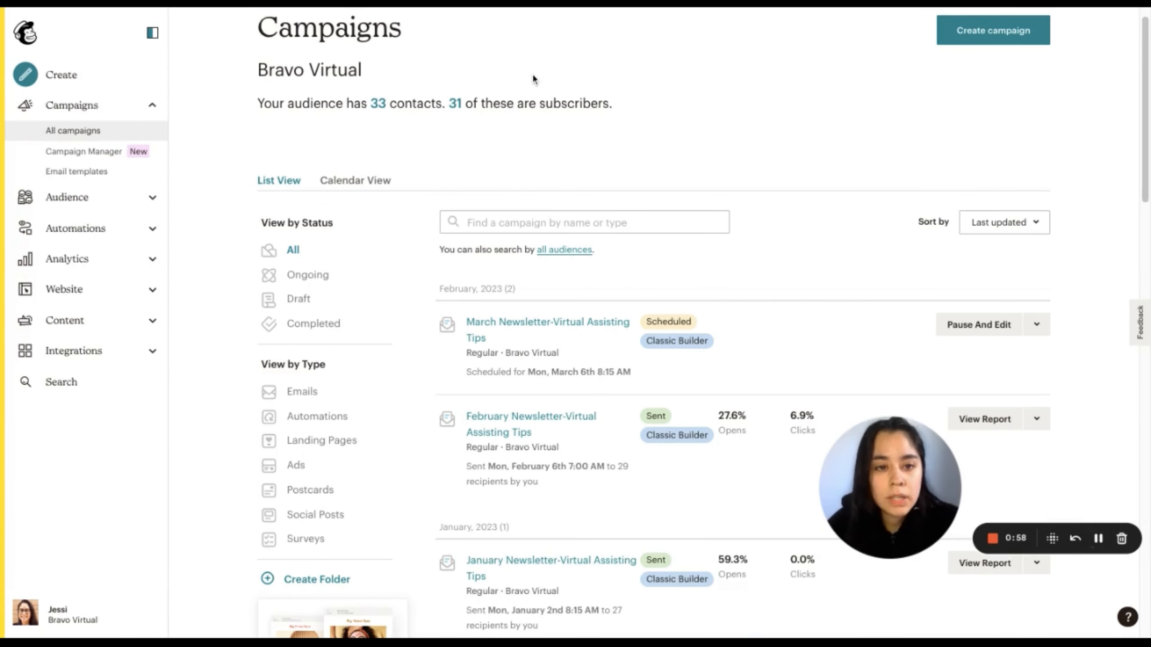
pyautogui.scroll(-3)
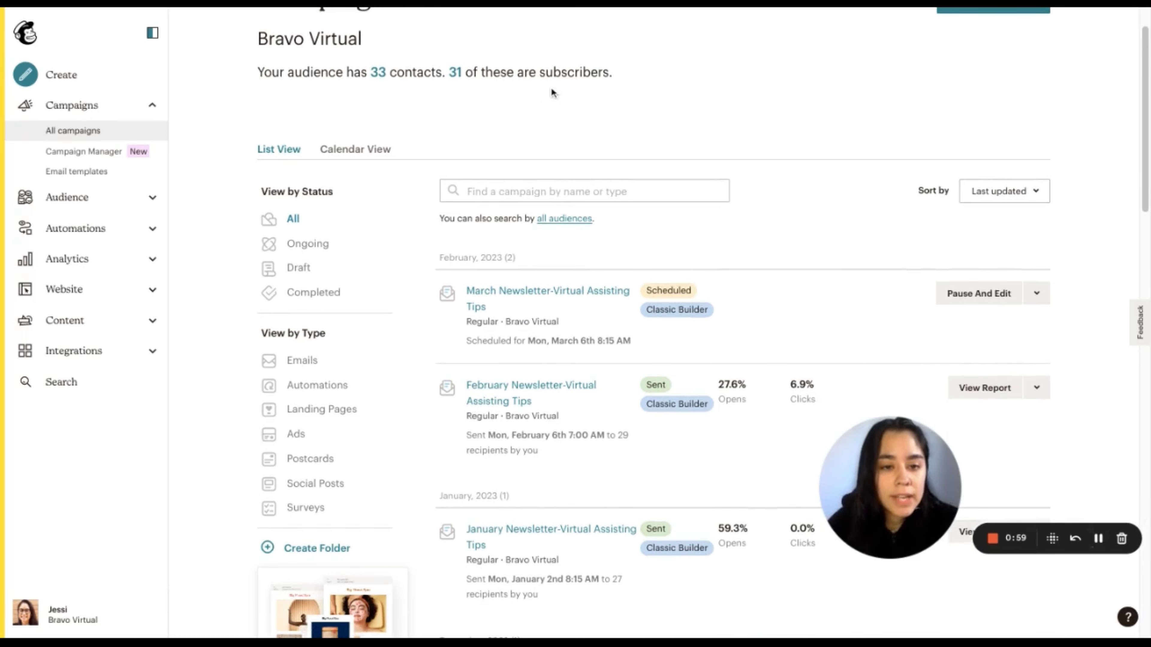
pyautogui.scroll(-3)
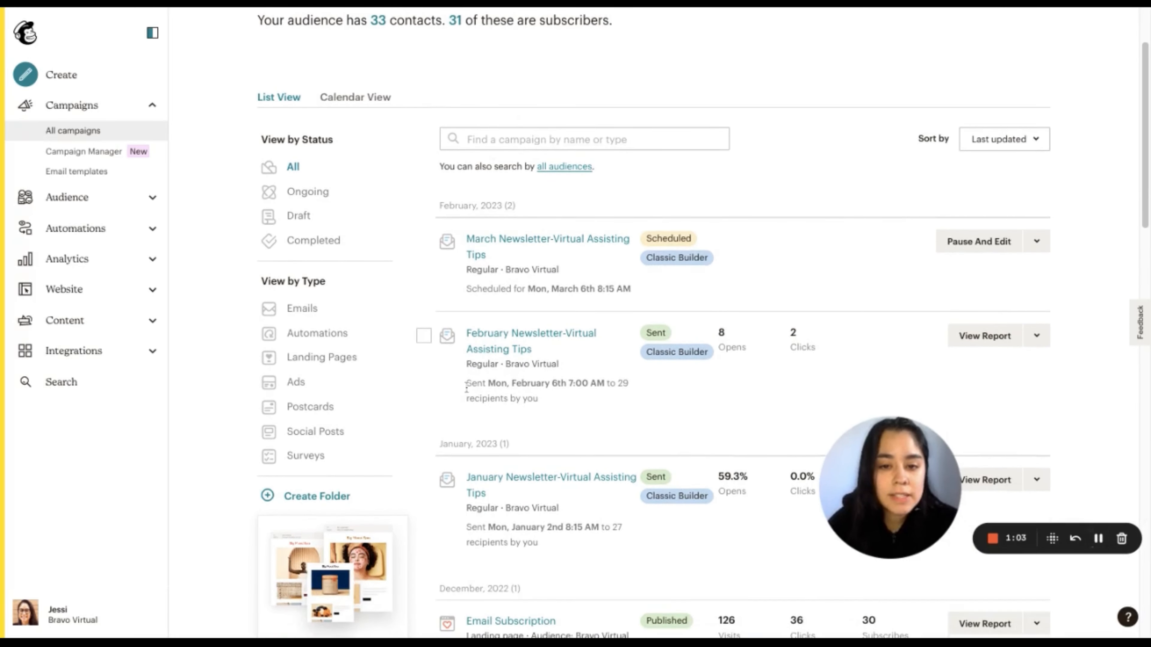
pyautogui.scroll(-3)
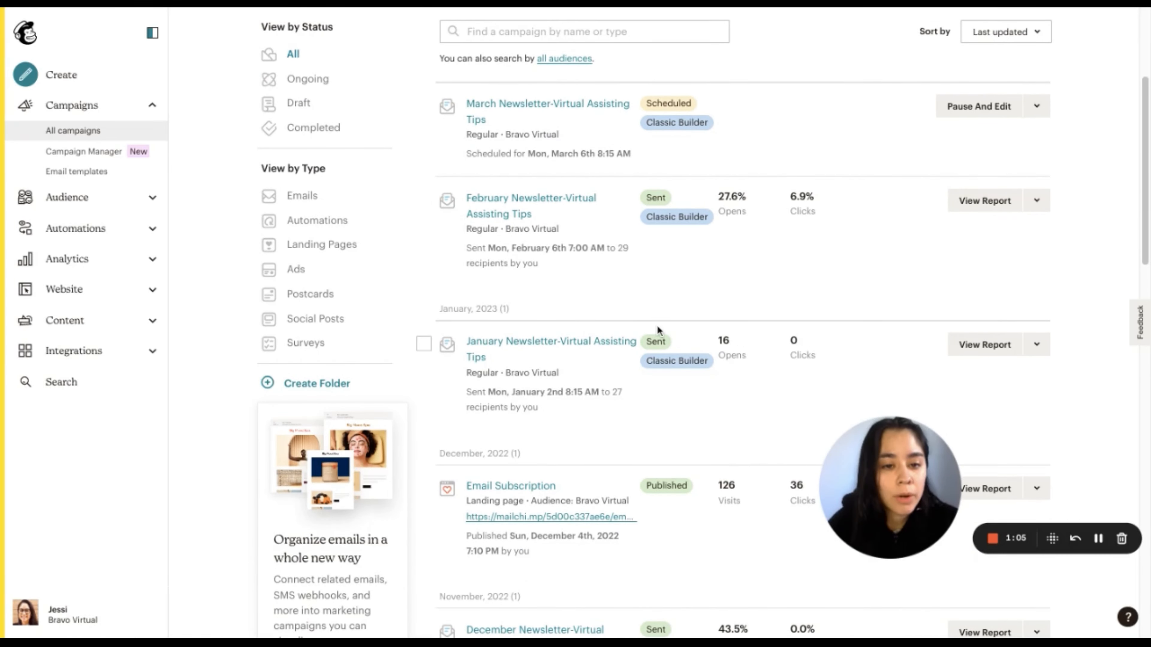
pyautogui.scroll(-3)
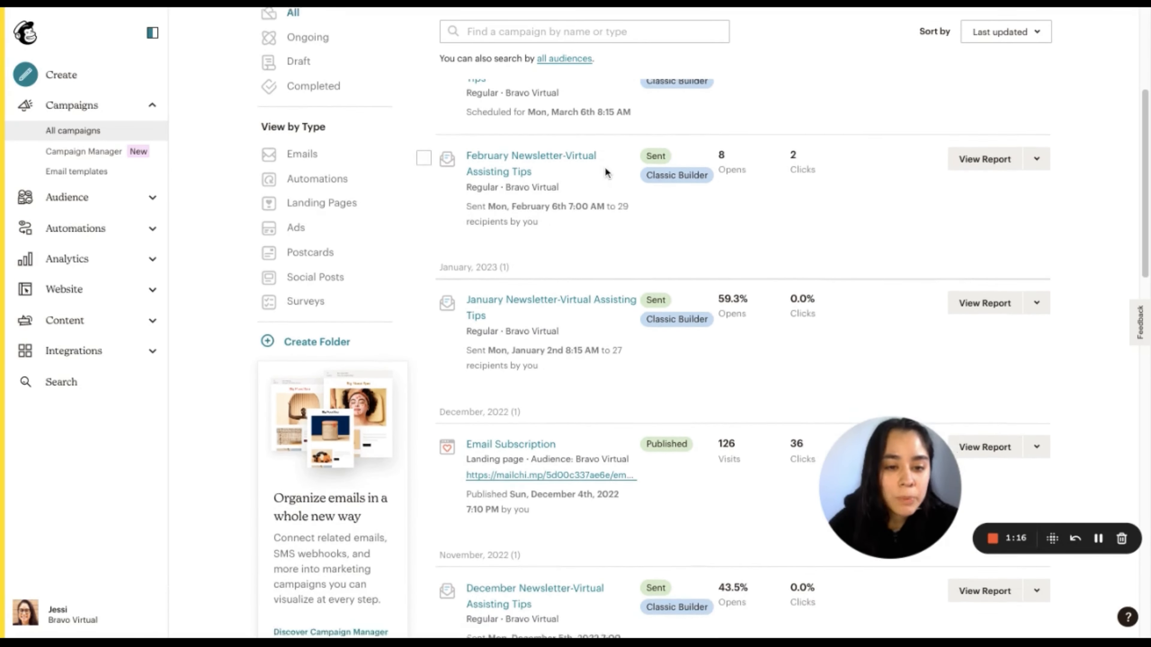
pyautogui.scroll(-3)
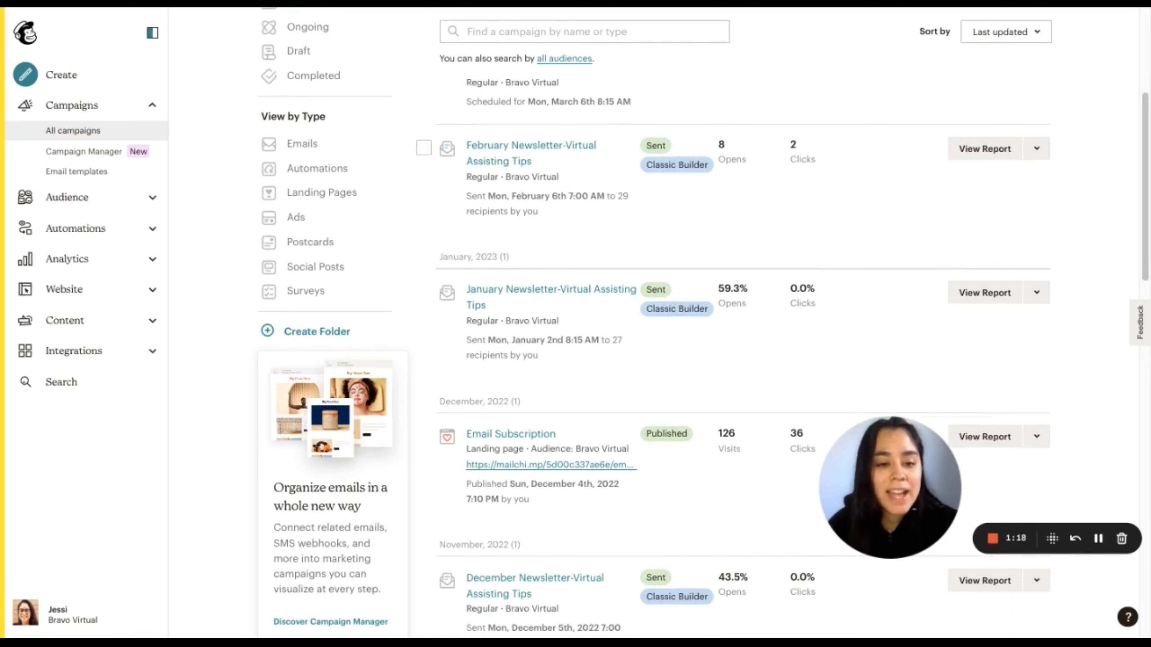
pyautogui.moveTo(599, 157)
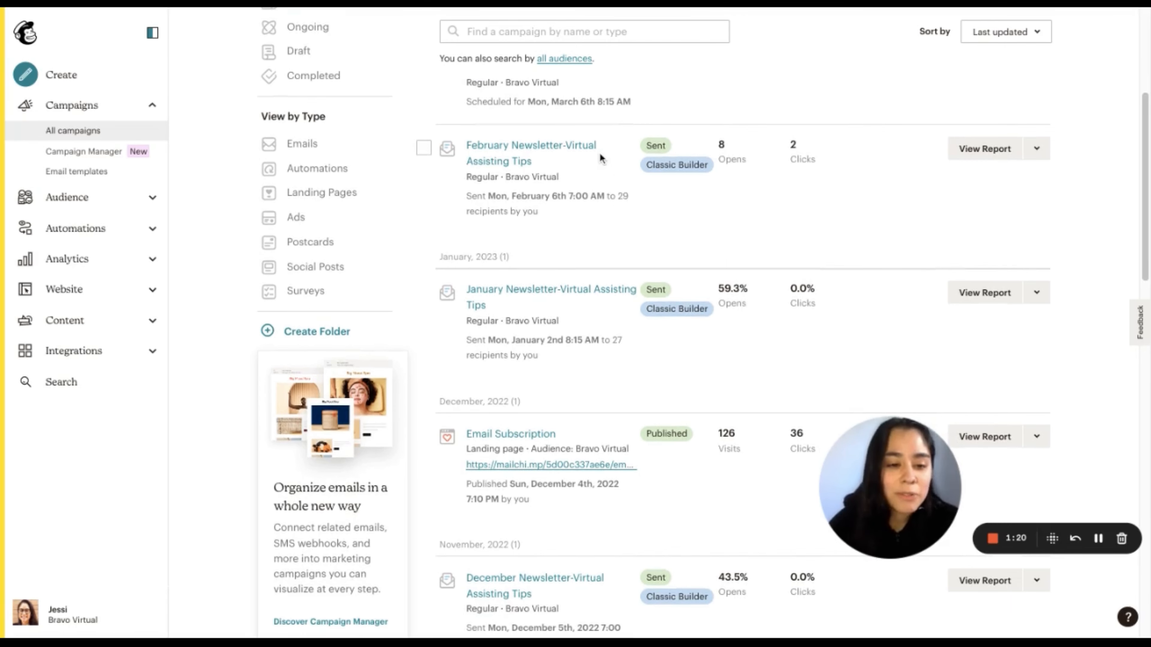
pyautogui.moveTo(648, 138)
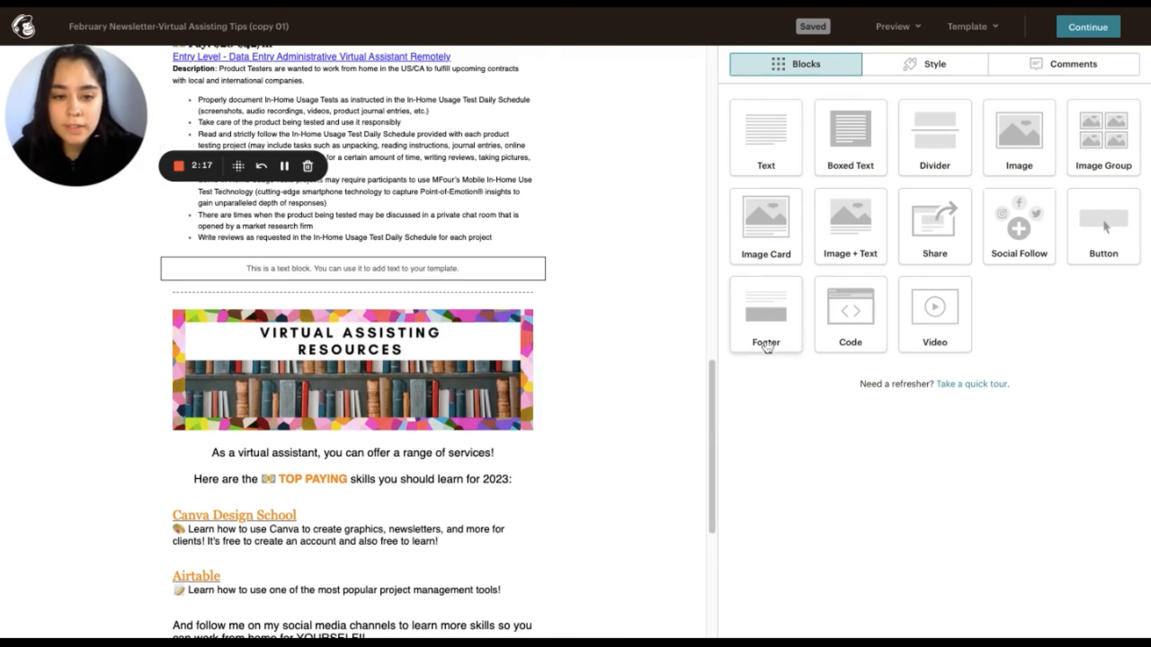
# Step: Drag a Footer block into the email below the job listings and review its content
pyautogui.moveTo(766, 308); pyautogui.dragTo(528, 326)
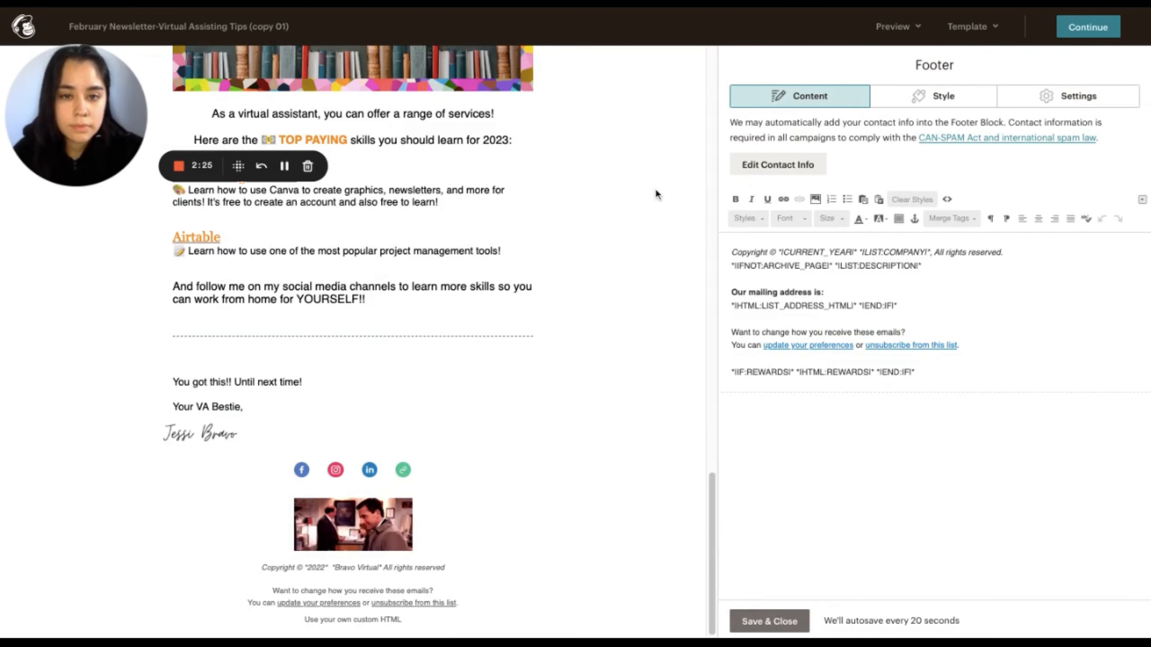
pyautogui.scroll(-3)
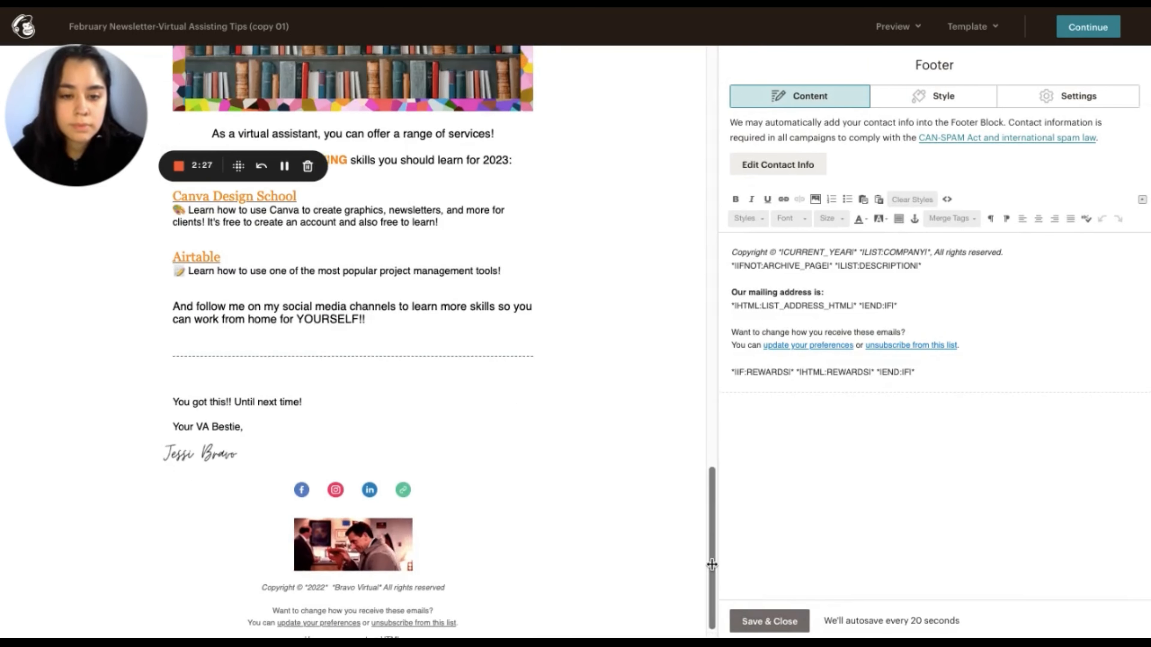
pyautogui.scroll(-3)
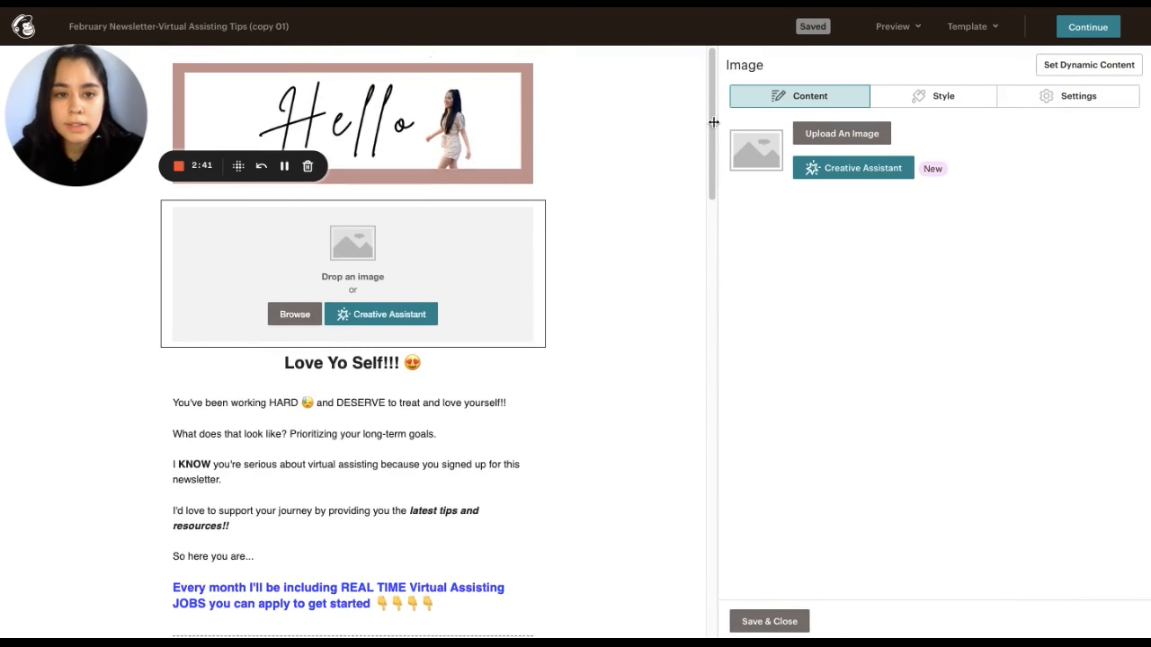
# Step: Close the image block settings and scroll through the rest of the email
pyautogui.click(556, 97)
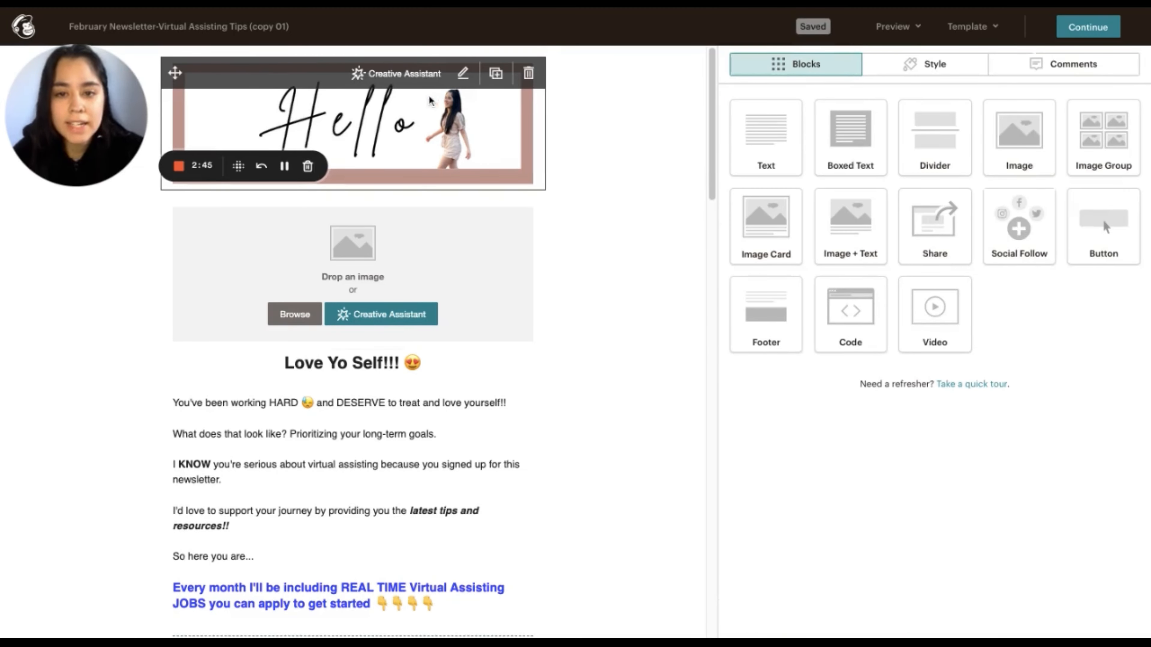
pyautogui.scroll(-3)
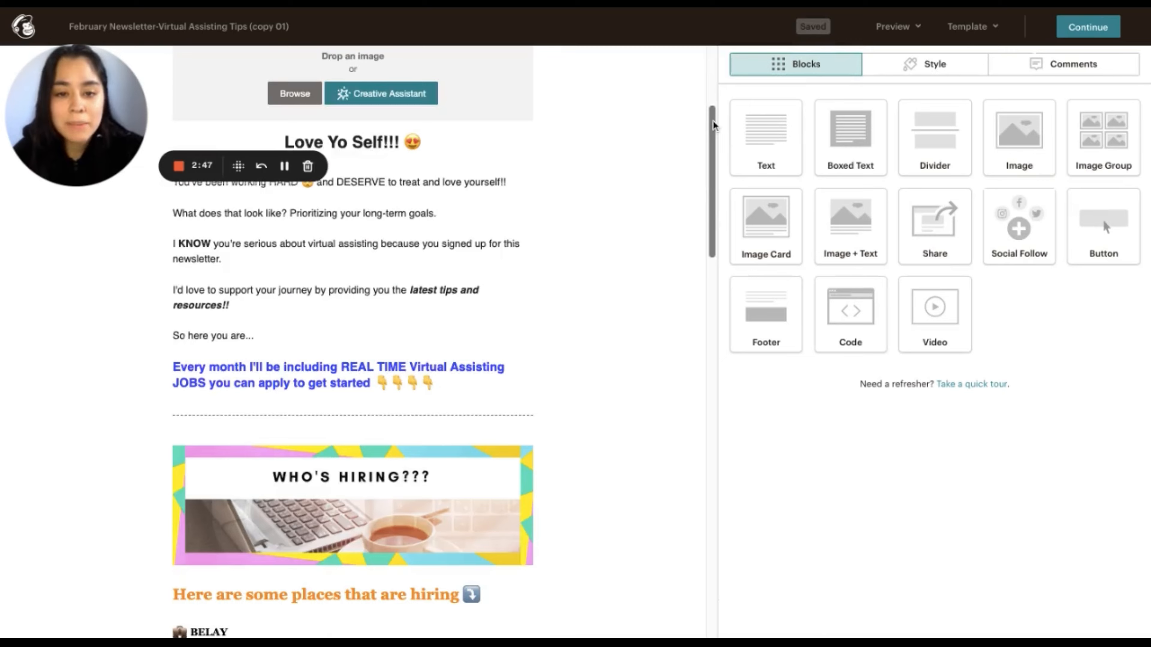
pyautogui.scroll(-3)
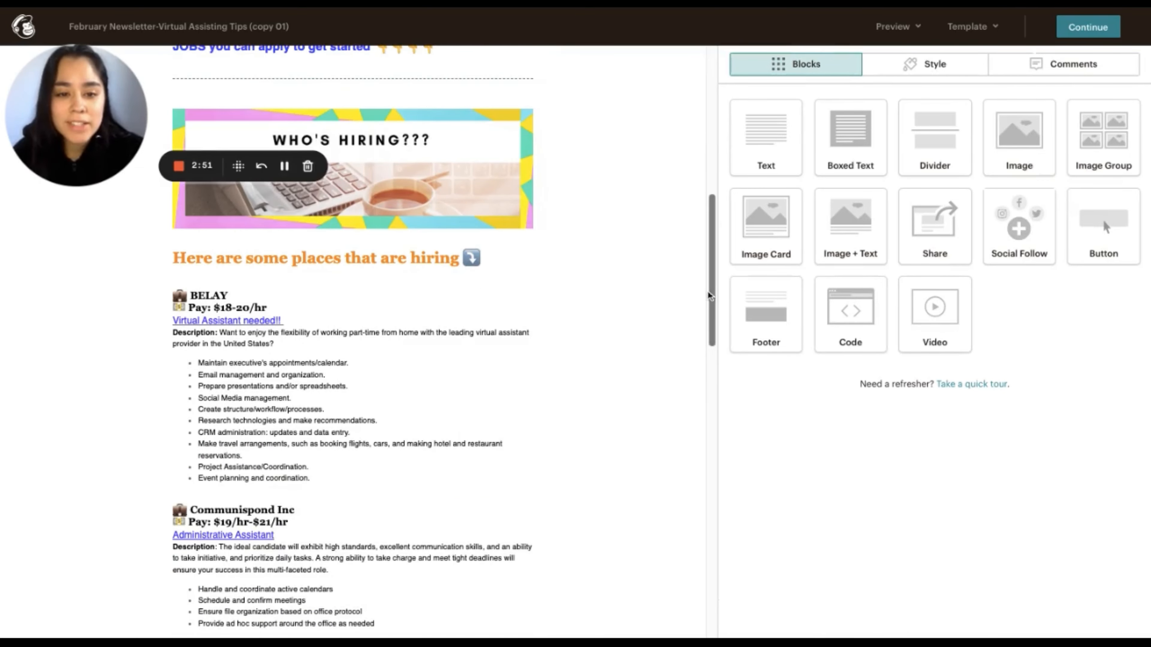
pyautogui.scroll(-3)
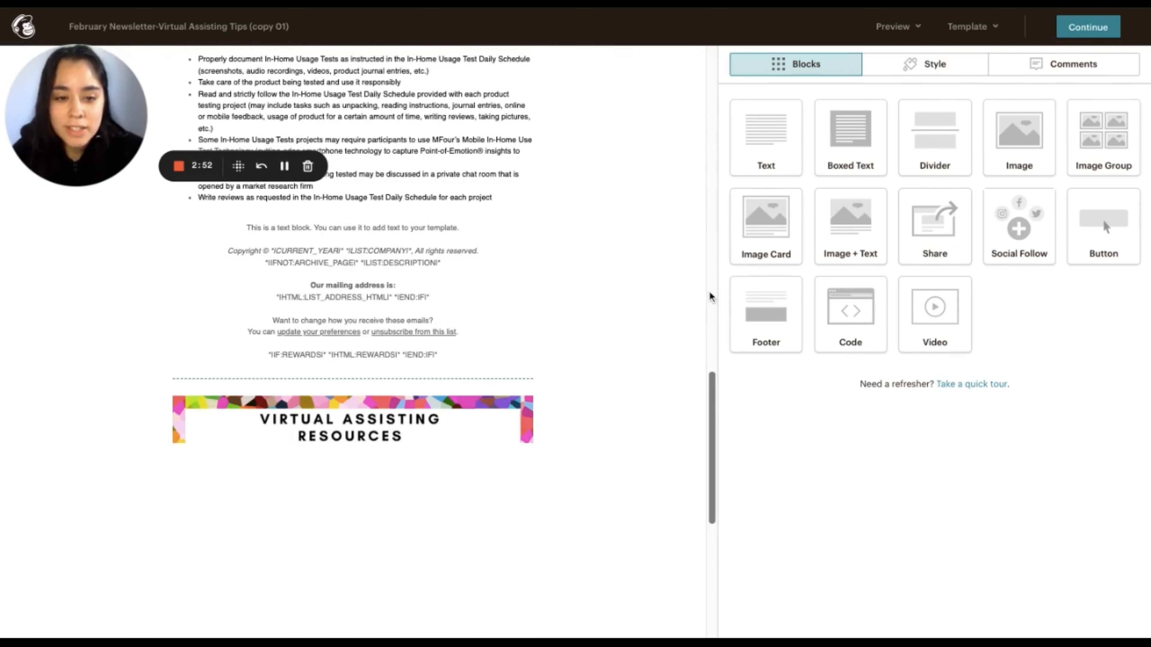
pyautogui.click(933, 220)
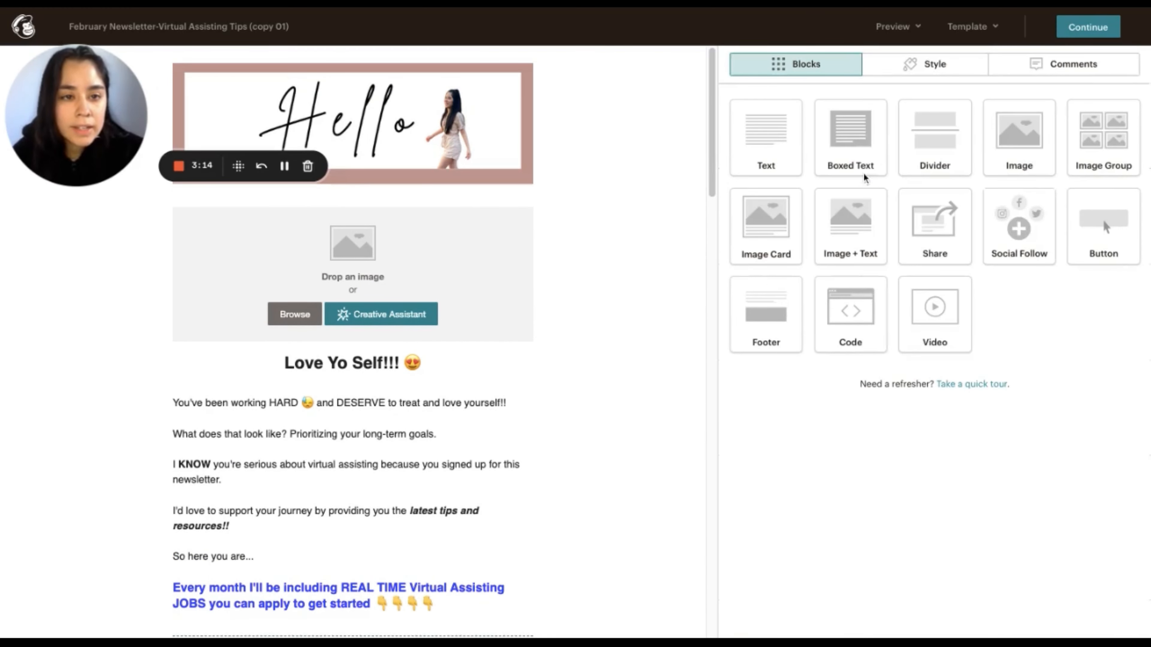
# Step: Enter preview mode to see the newsletter with sender, subject and preview text
pyautogui.click(892, 26)
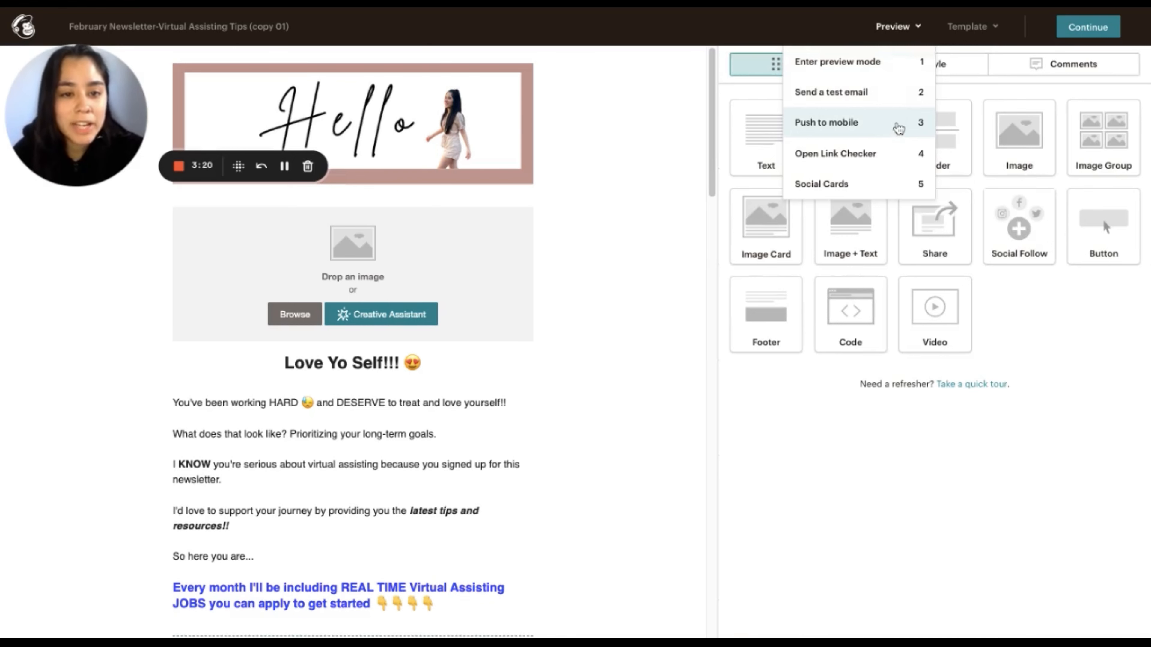
pyautogui.click(837, 61)
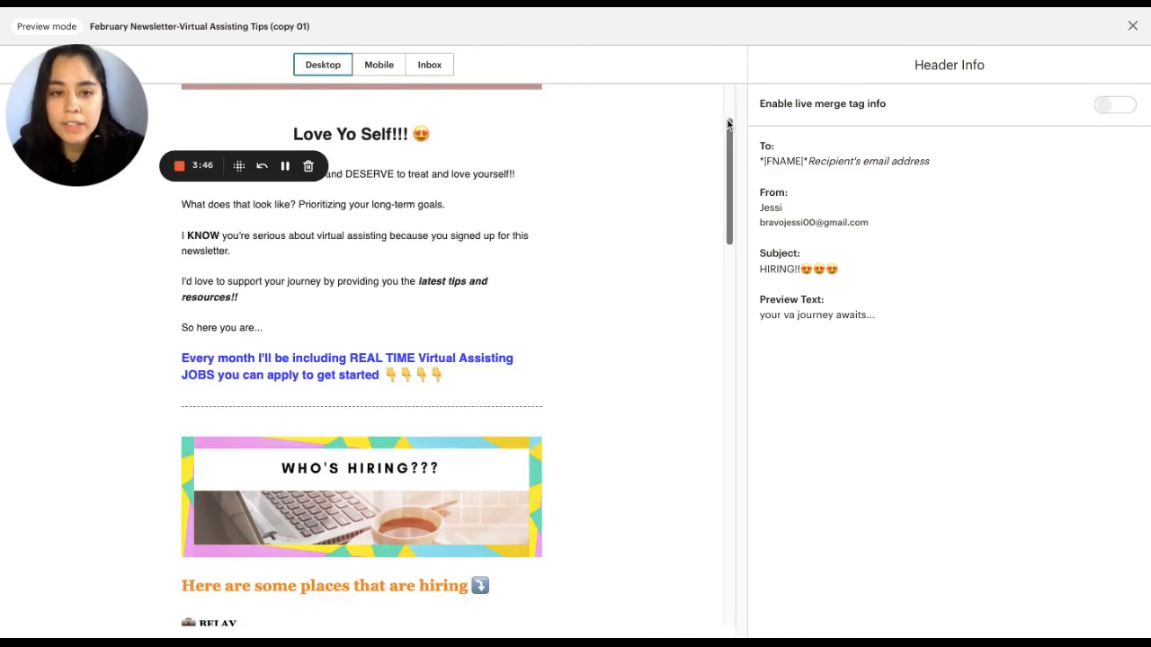
# Step: Switch the preview to the mobile layout and scroll through the newsletter
pyautogui.scroll(-3)
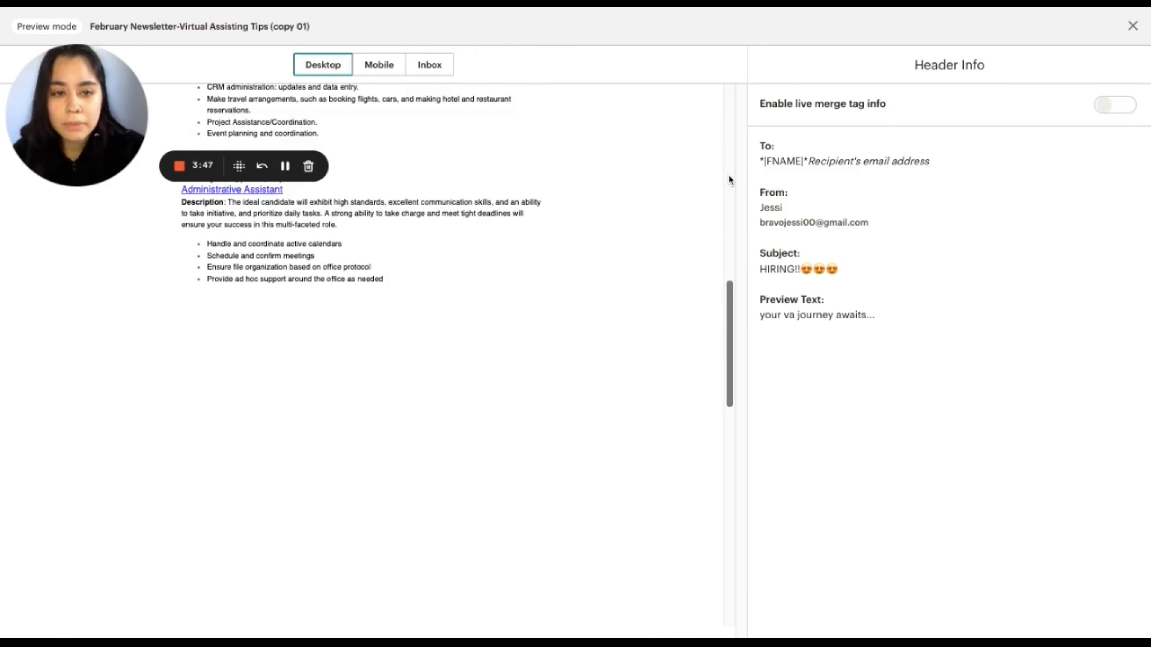
pyautogui.click(379, 65)
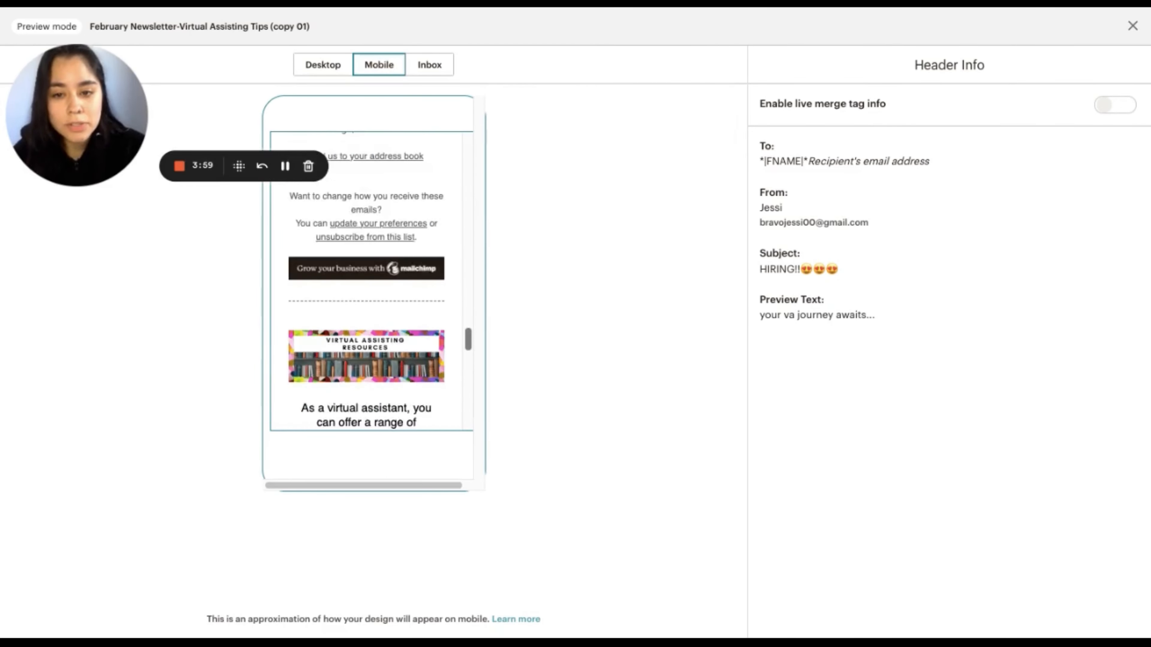
pyautogui.scroll(-3)
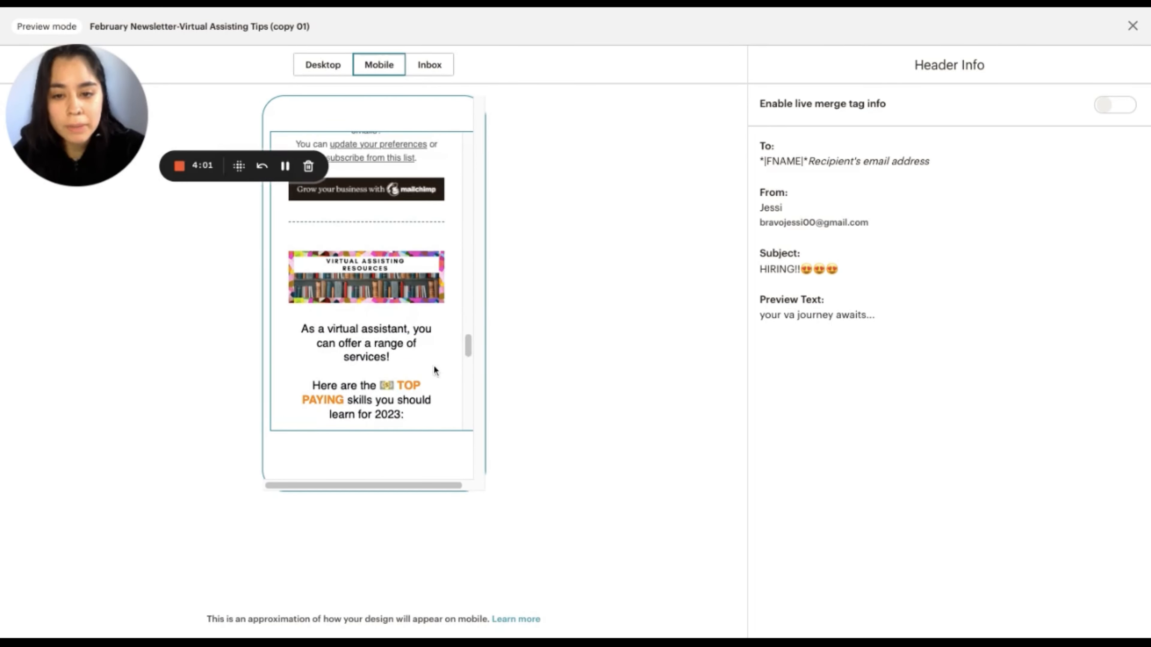
pyautogui.scroll(-3)
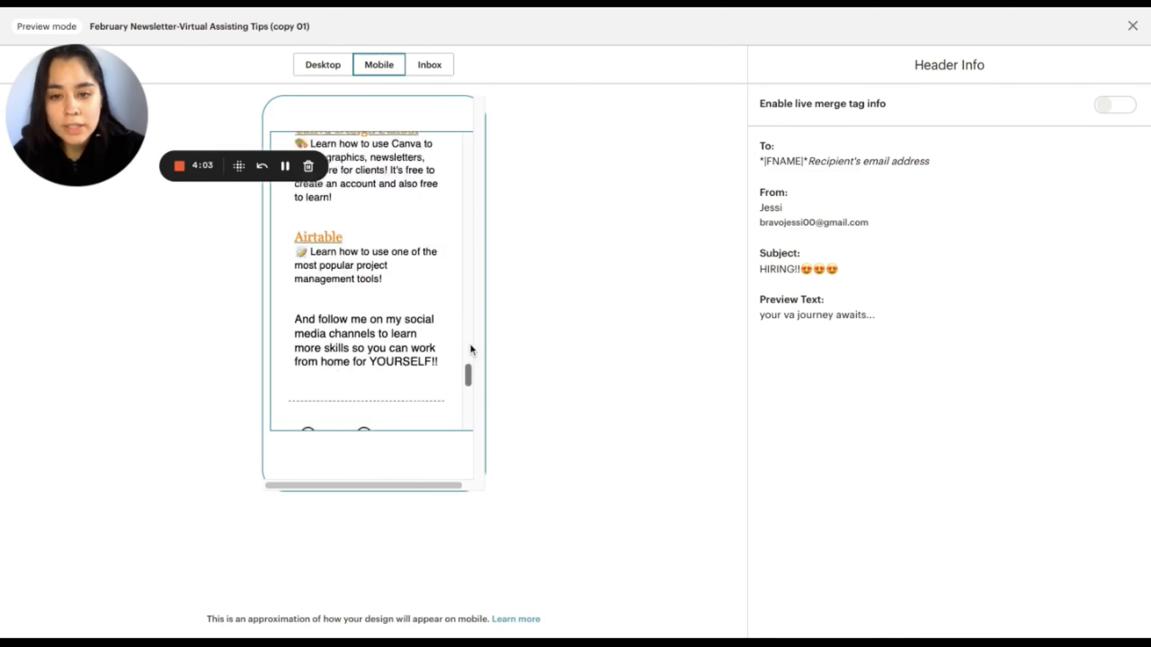
pyautogui.scroll(-3)
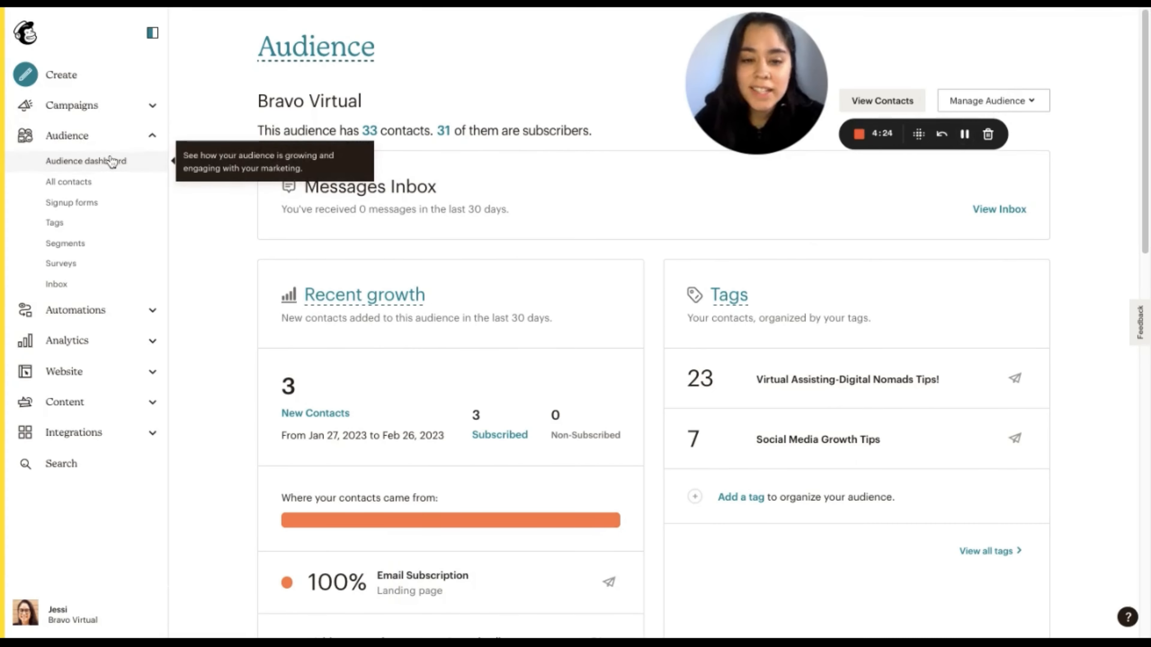
pyautogui.moveTo(485, 76)
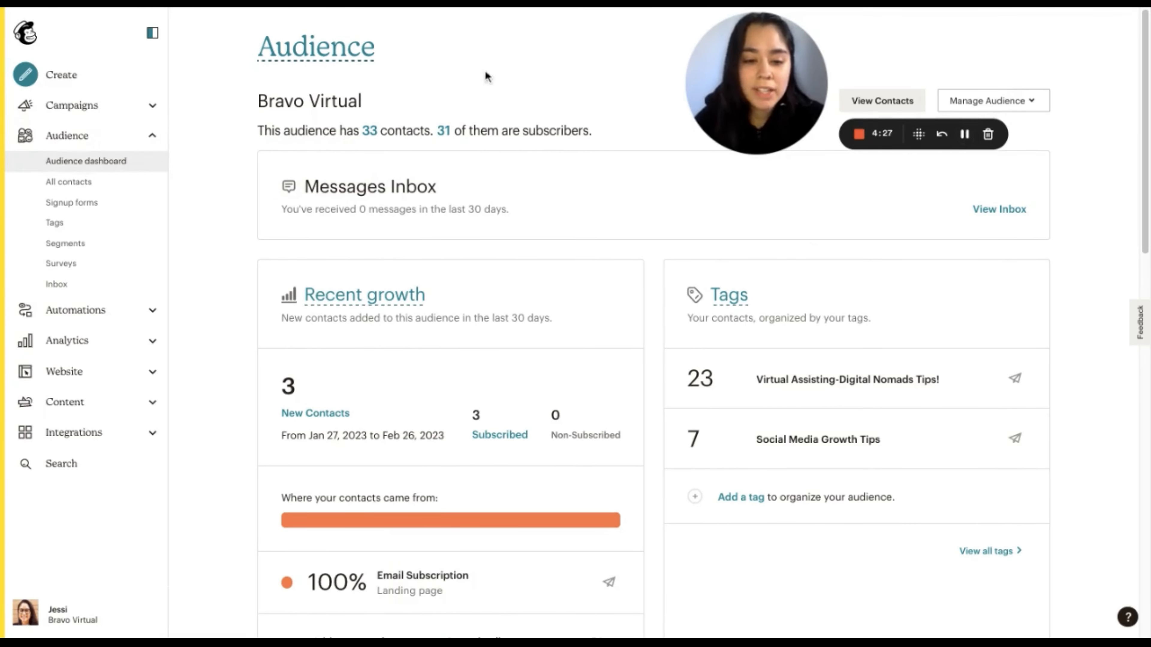
pyautogui.scroll(-3)
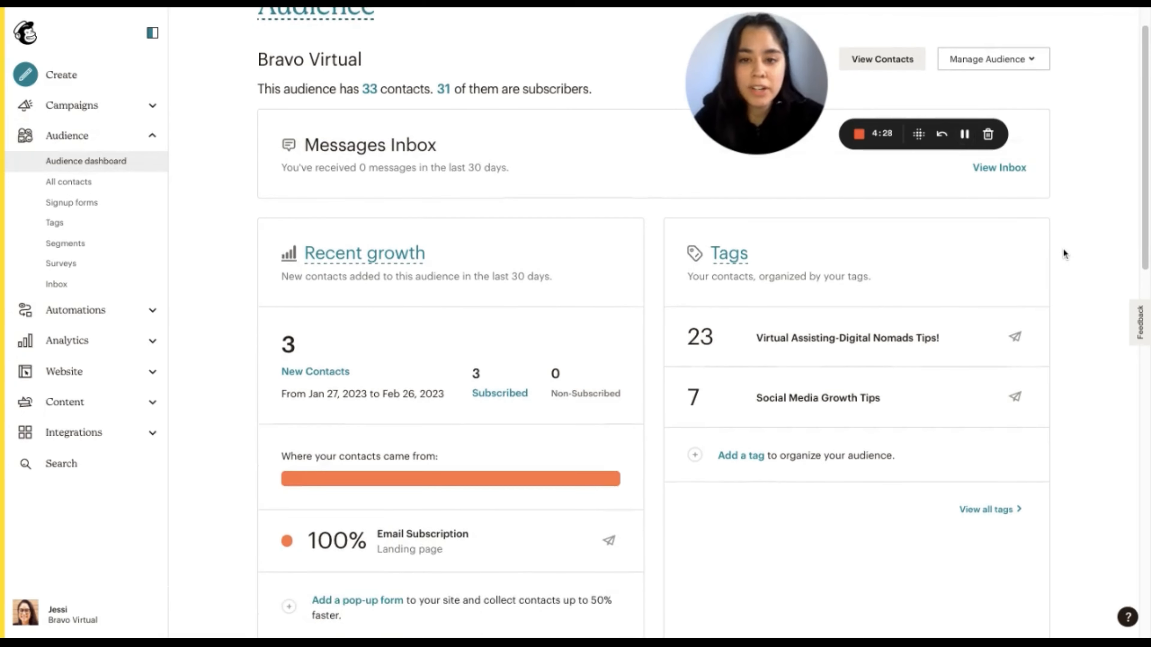
pyautogui.scroll(-3)
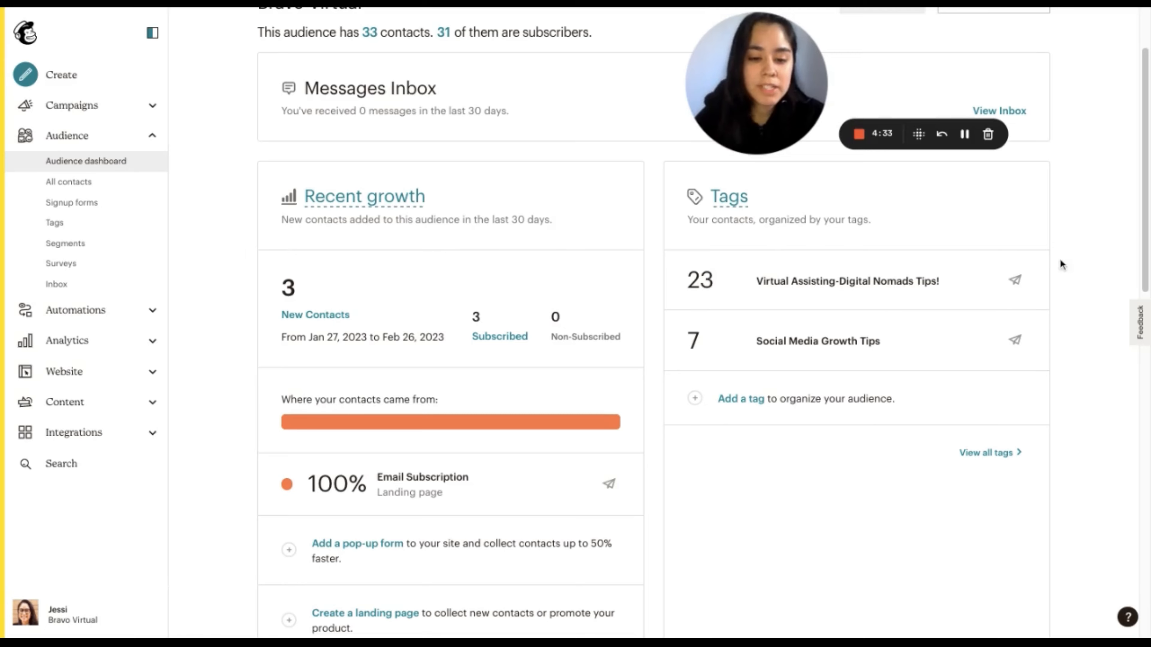
pyautogui.scroll(-3)
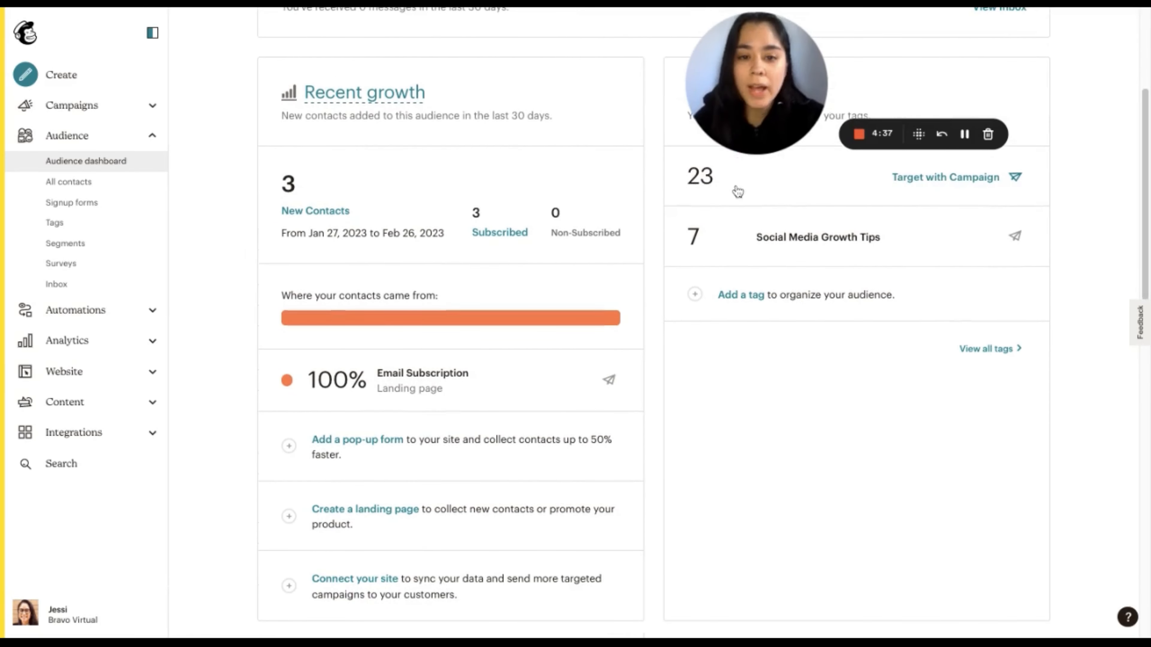
pyautogui.click(75, 309)
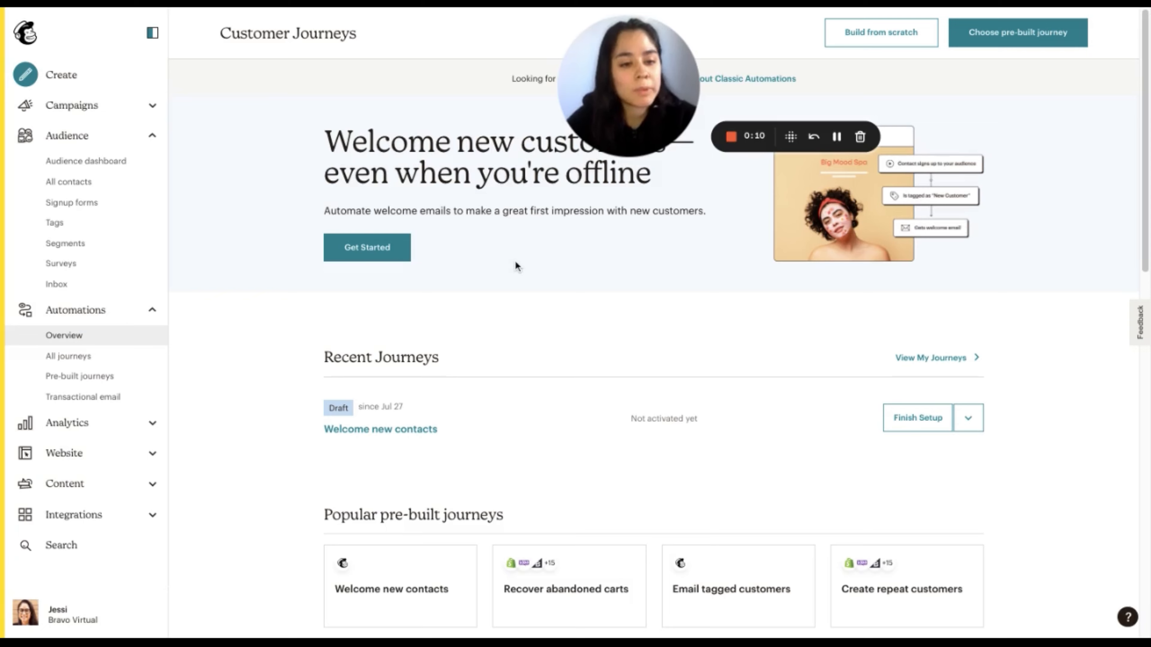
# Step: Scroll through Recent Journeys and Popular pre-built journeys on the Automations overview
pyautogui.scroll(-3)
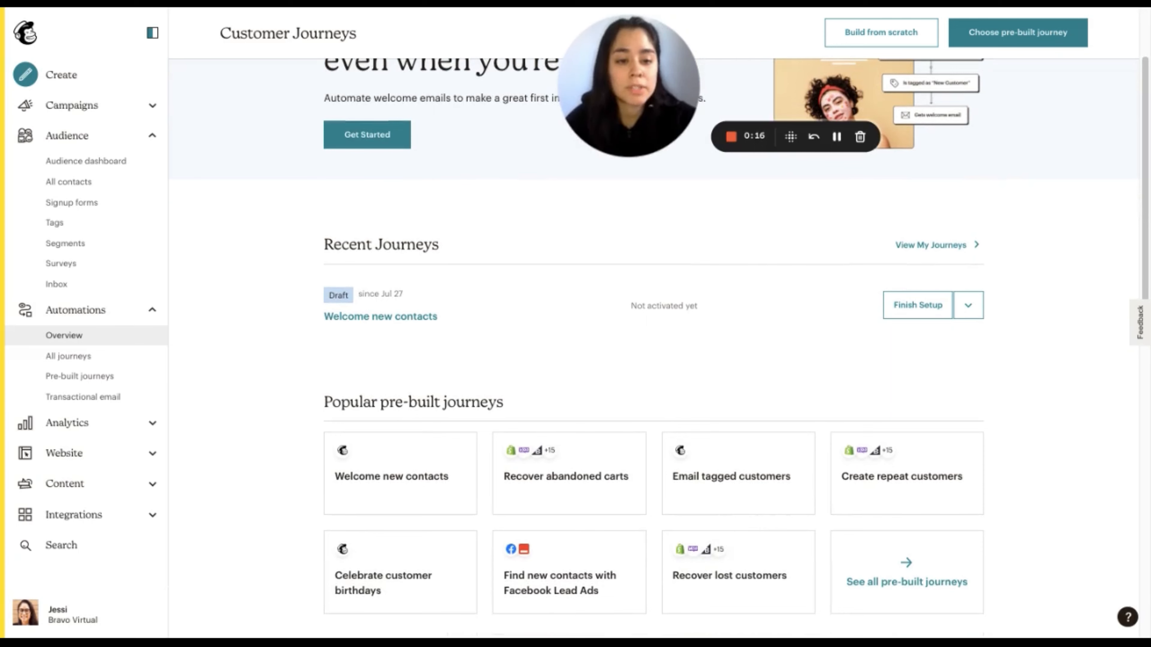
pyautogui.moveTo(502, 265)
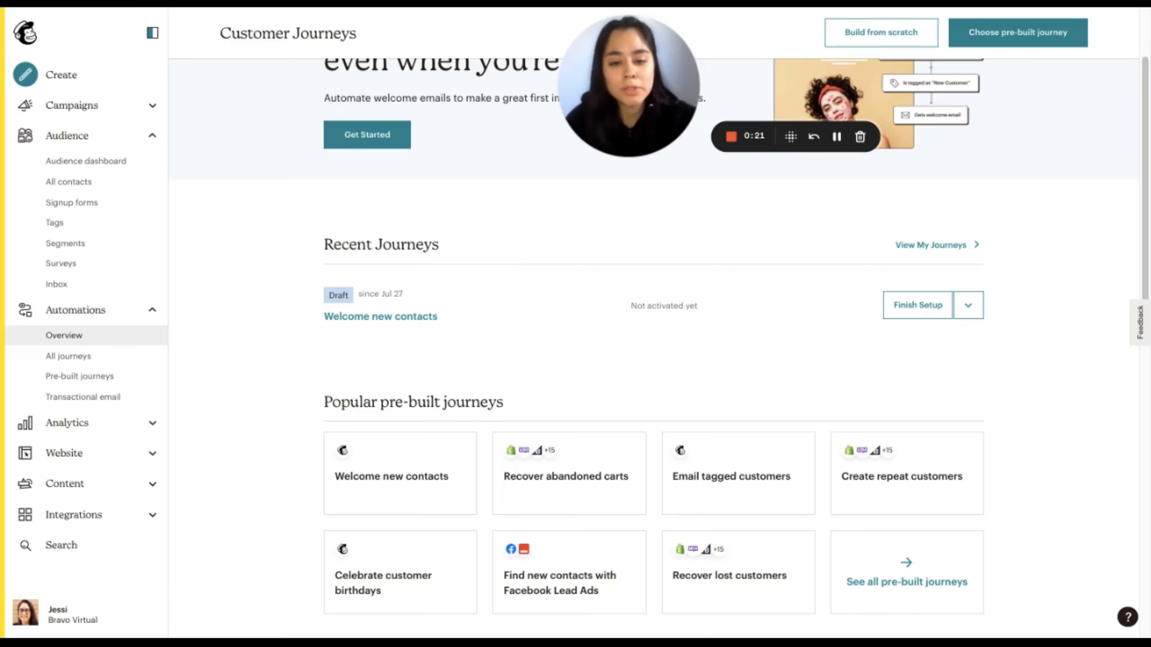
pyautogui.scroll(-3)
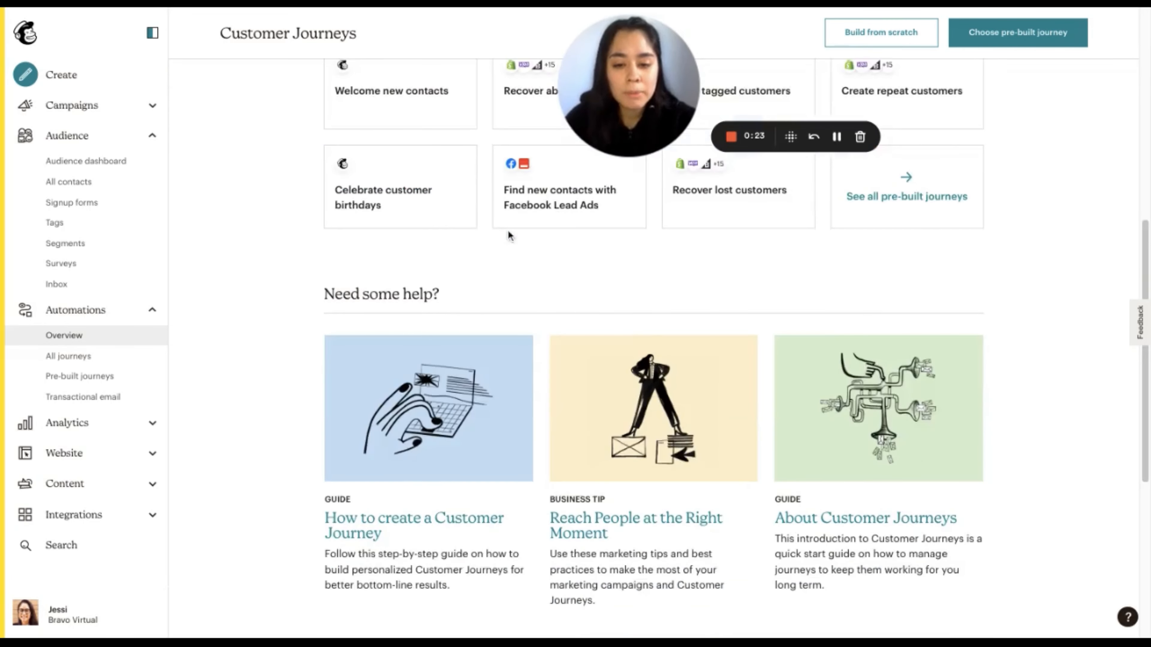
pyautogui.scroll(3)
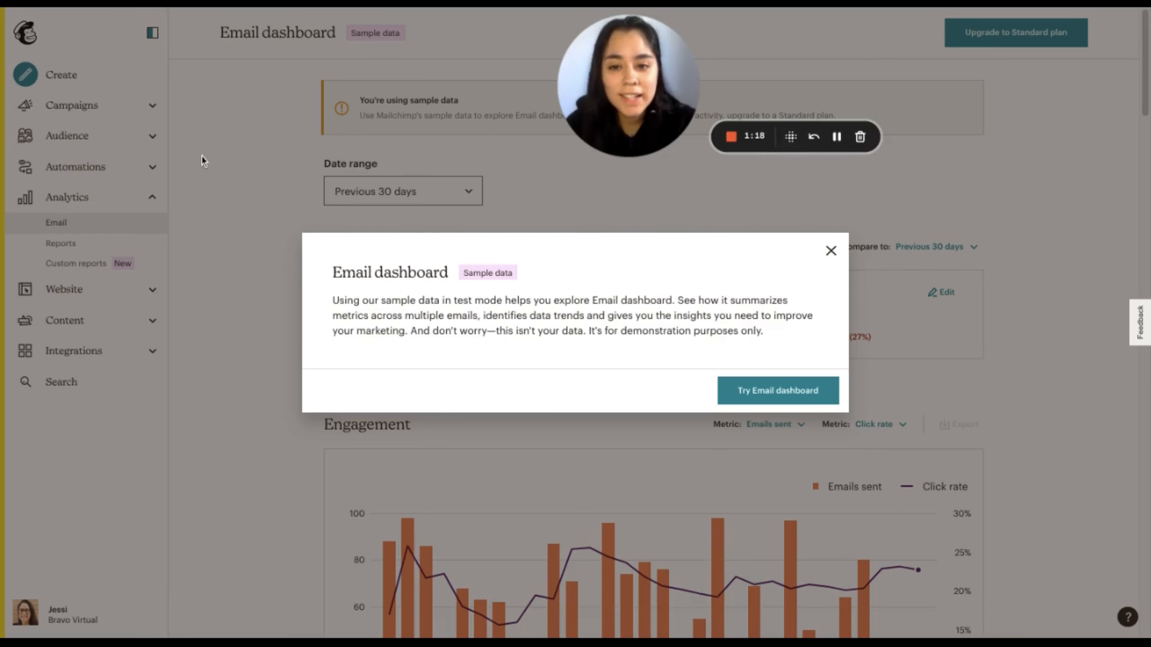
pyautogui.moveTo(648, 217)
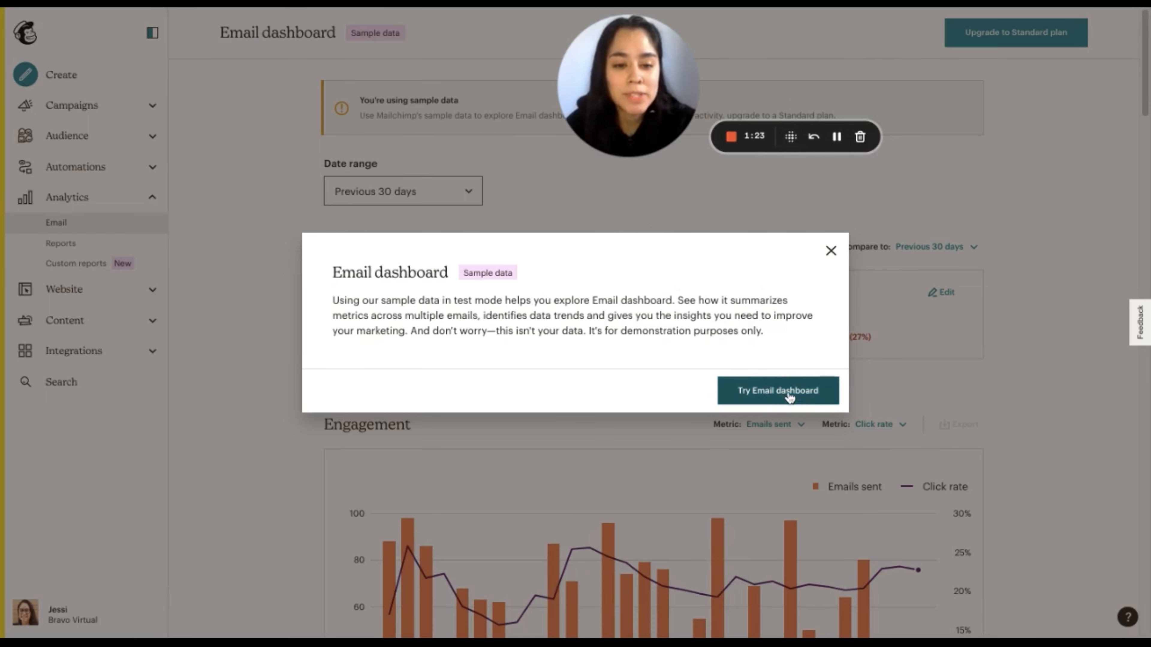
# Step: Dismiss the sample-data notice and scroll through Performance, Engagement and Sent figures
pyautogui.click(777, 390)
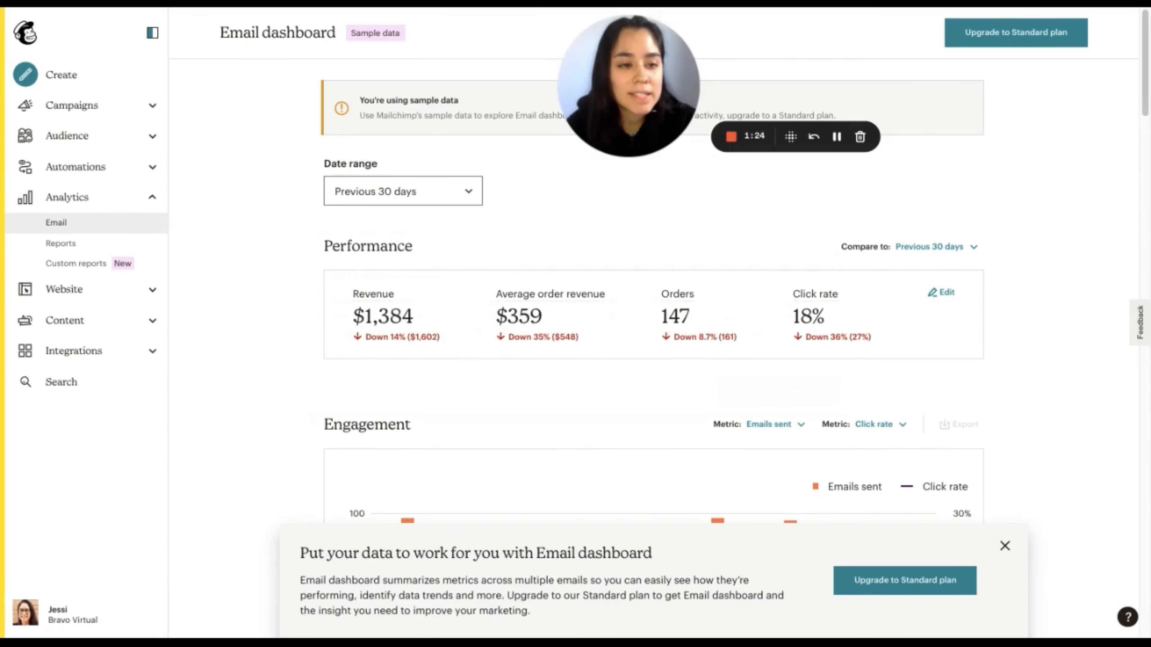
pyautogui.scroll(-3)
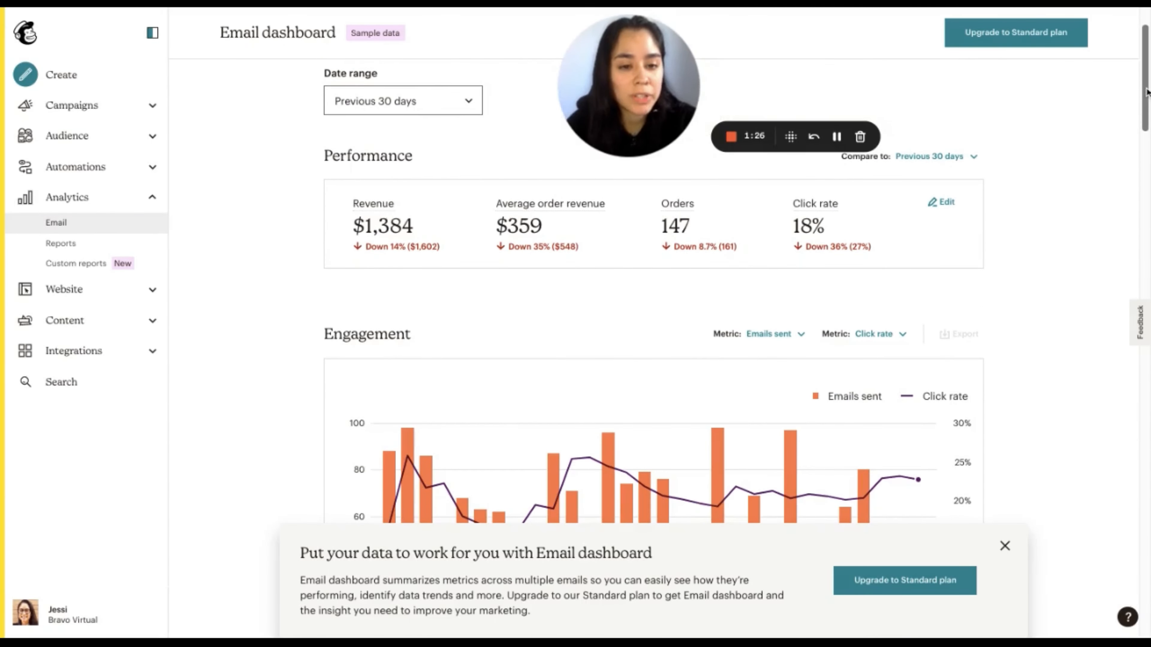
pyautogui.scroll(-3)
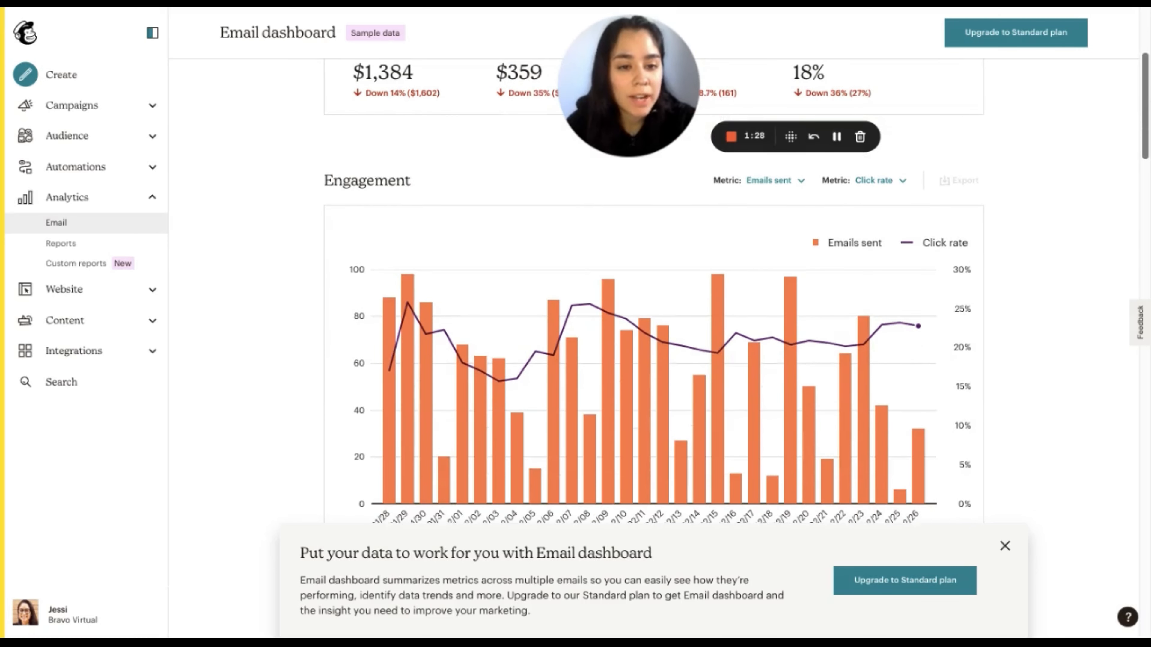
pyautogui.scroll(-3)
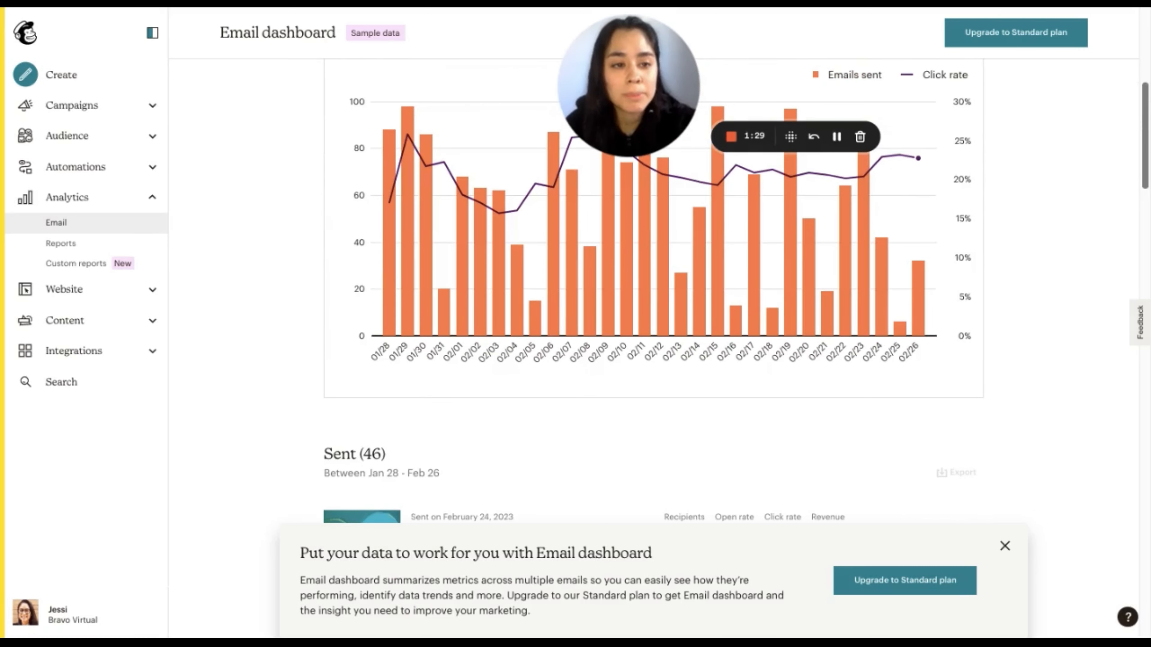
pyautogui.scroll(-3)
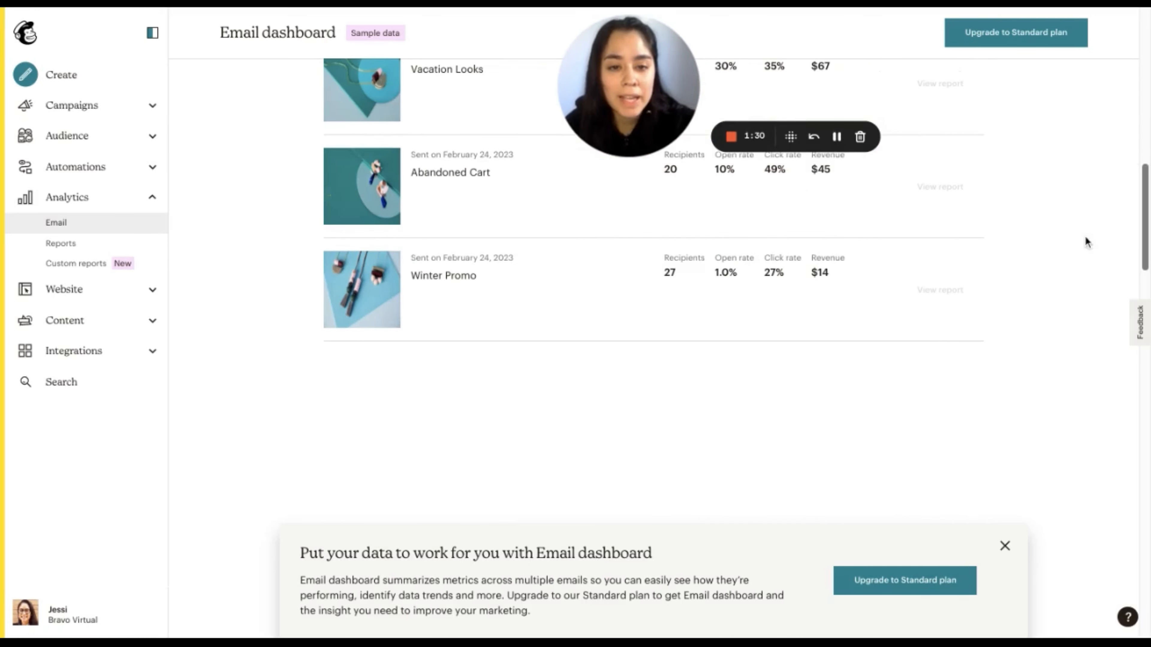
pyautogui.scroll(-3)
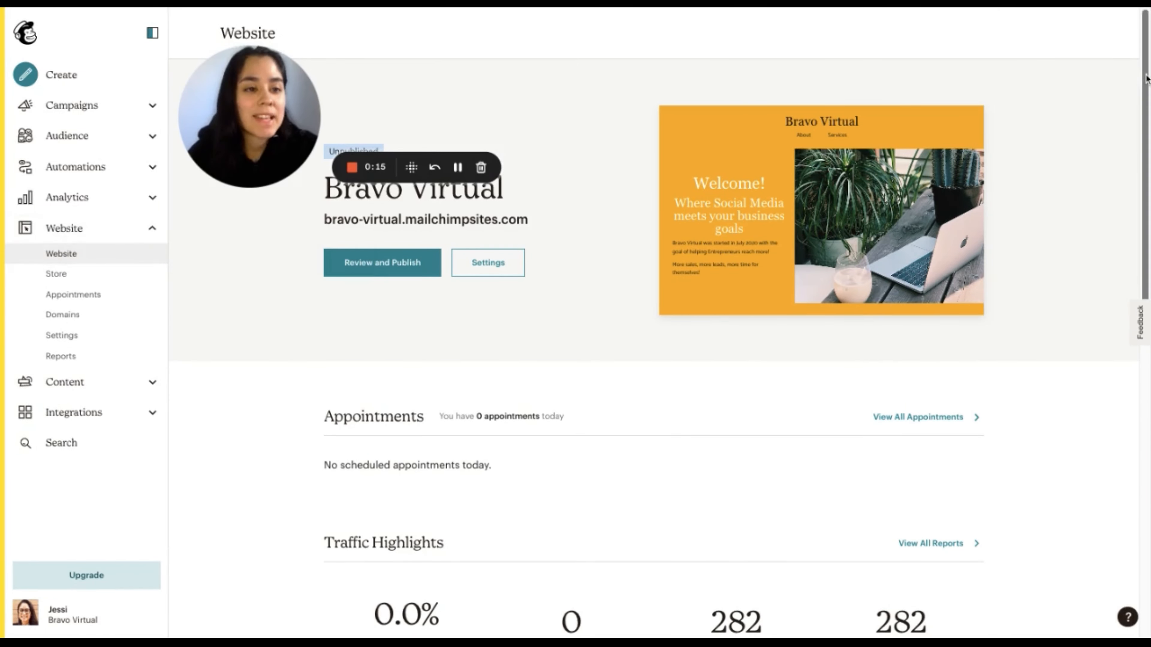
# Step: Scroll the Bravo Virtual website overview down to its traffic highlights
pyautogui.scroll(-3)
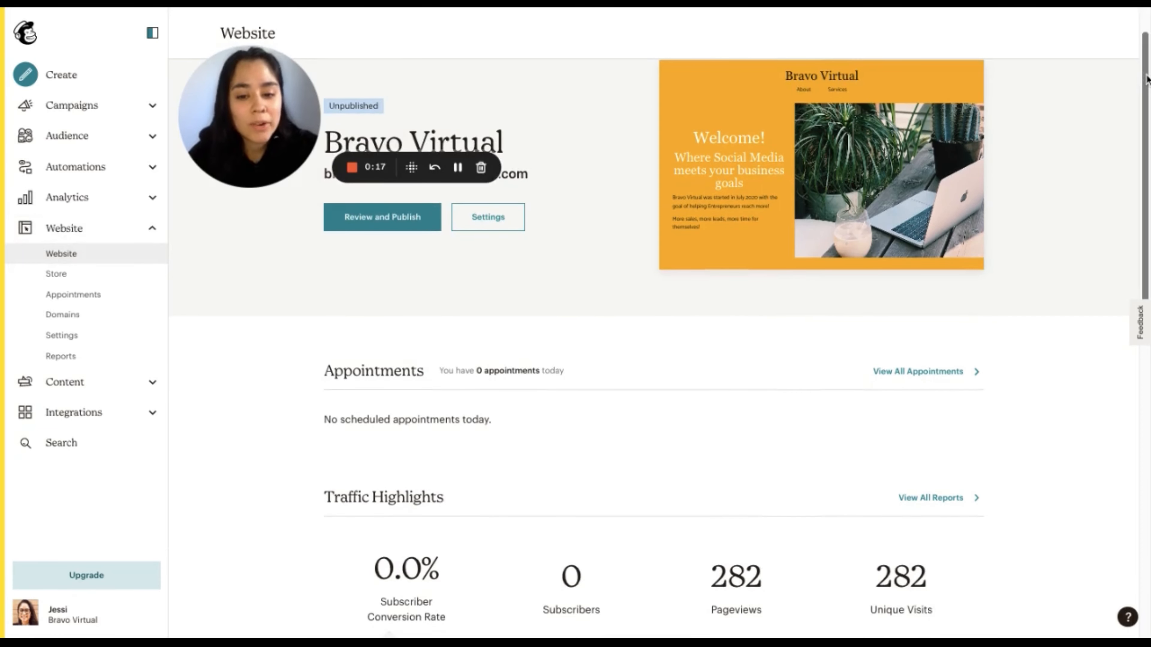
pyautogui.moveTo(1134, 99)
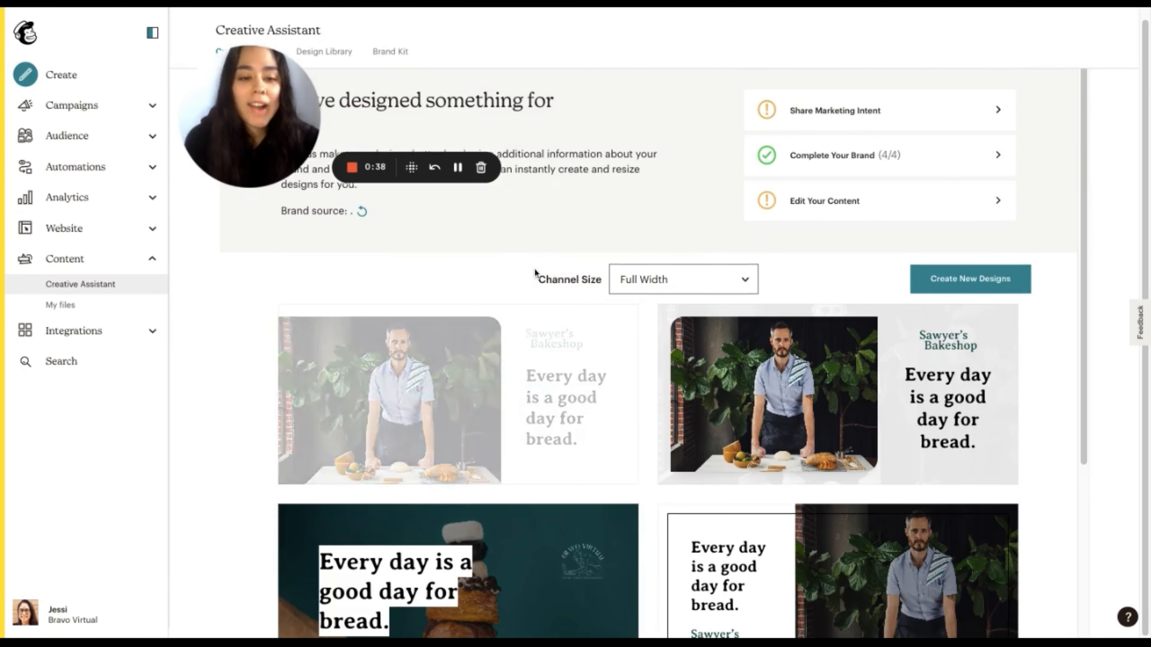
pyautogui.moveTo(457, 168)
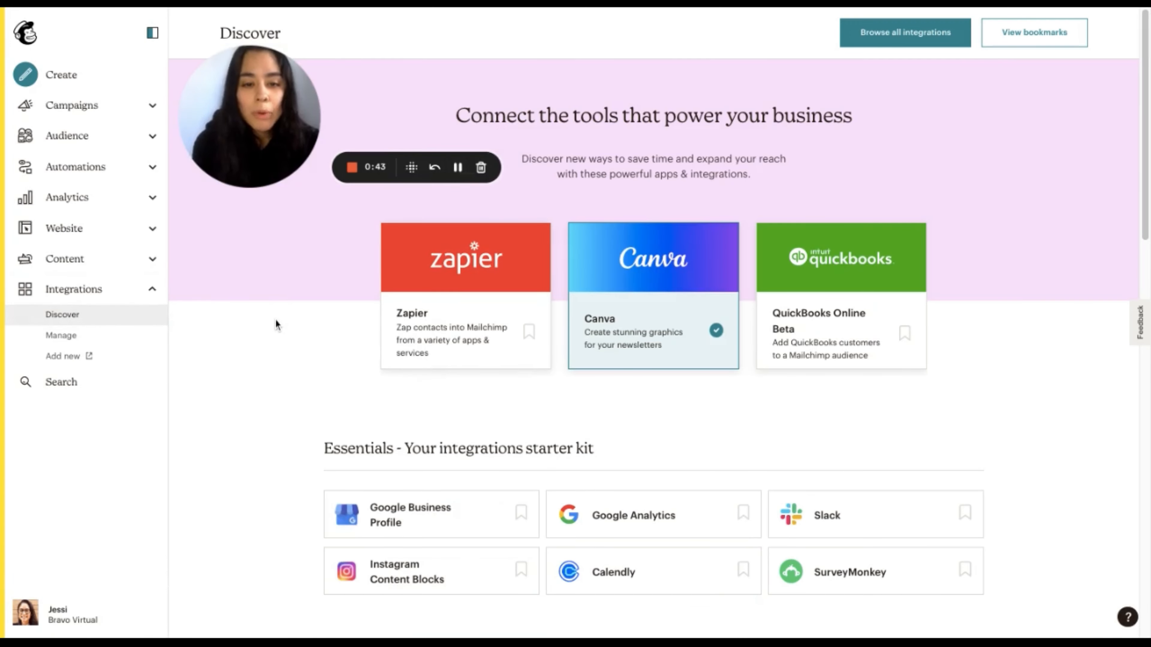
# Step: Scroll through the Discover integration categories past Zapier, Canva and QuickBooks
pyautogui.scroll(-3)
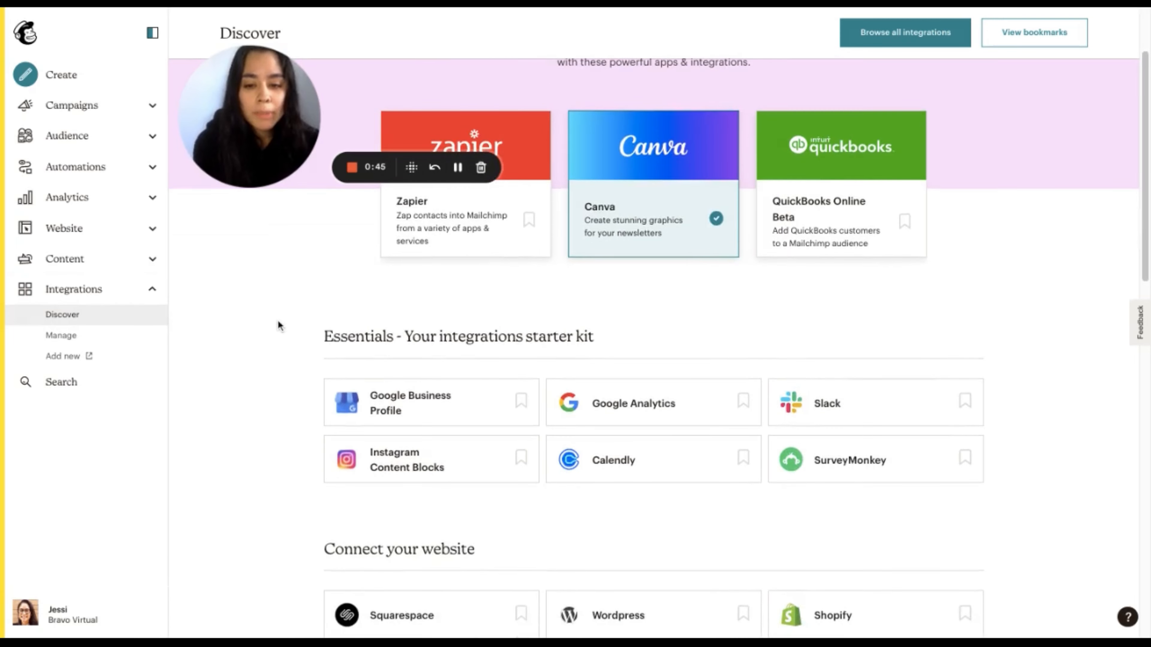
pyautogui.scroll(-3)
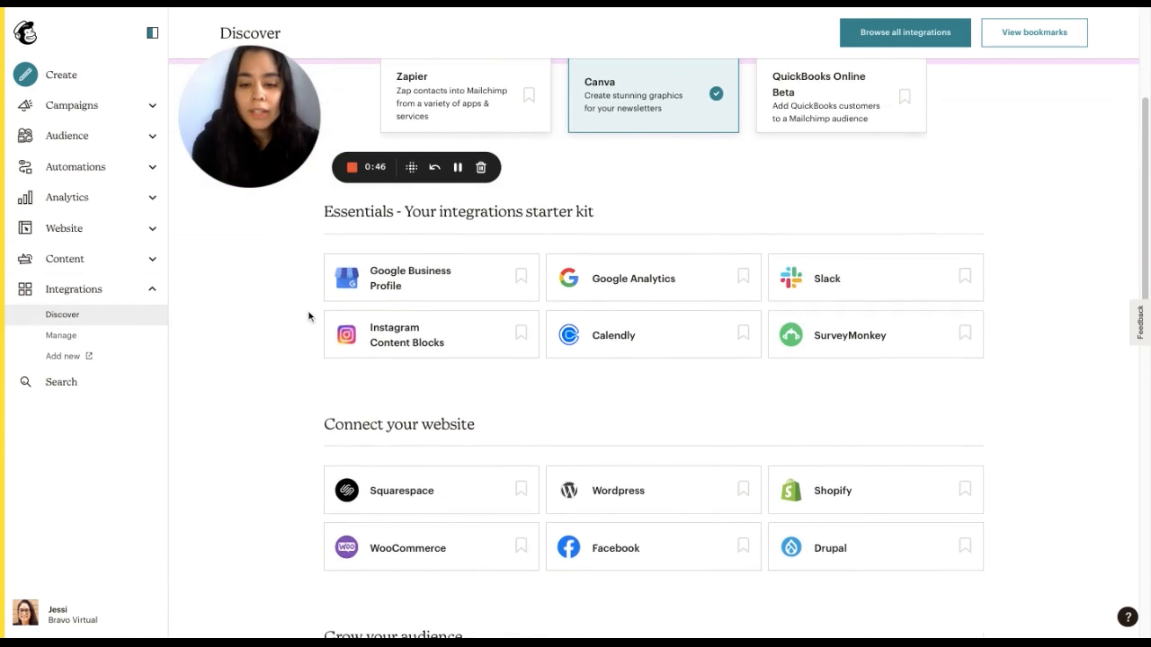
pyautogui.scroll(-3)
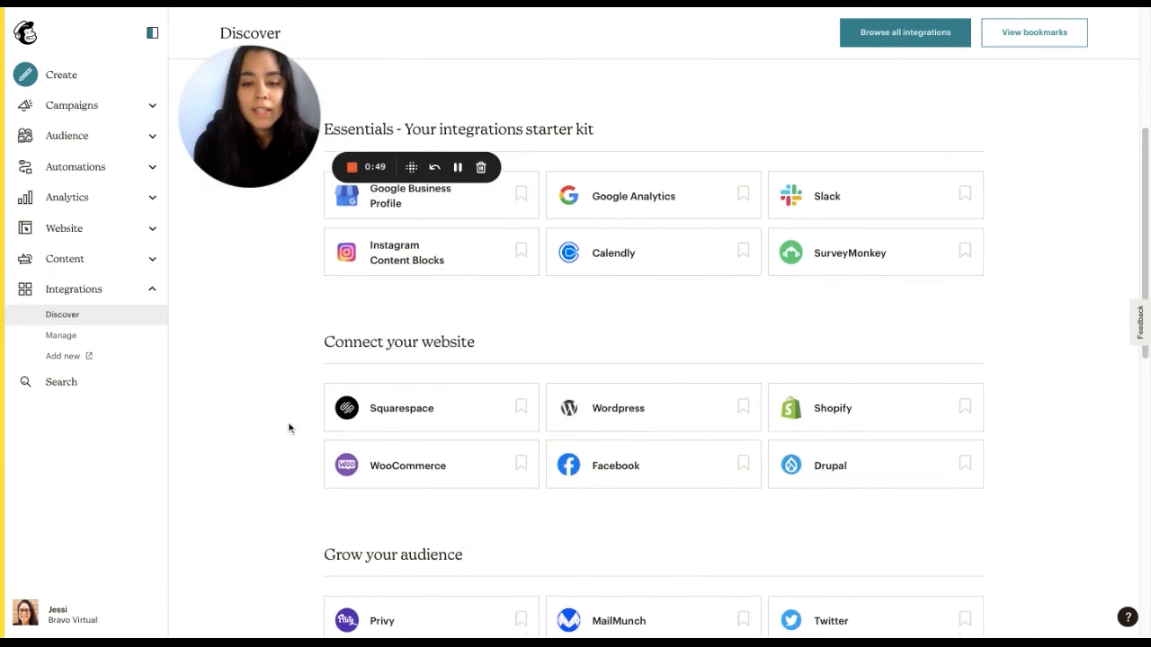
pyautogui.scroll(-3)
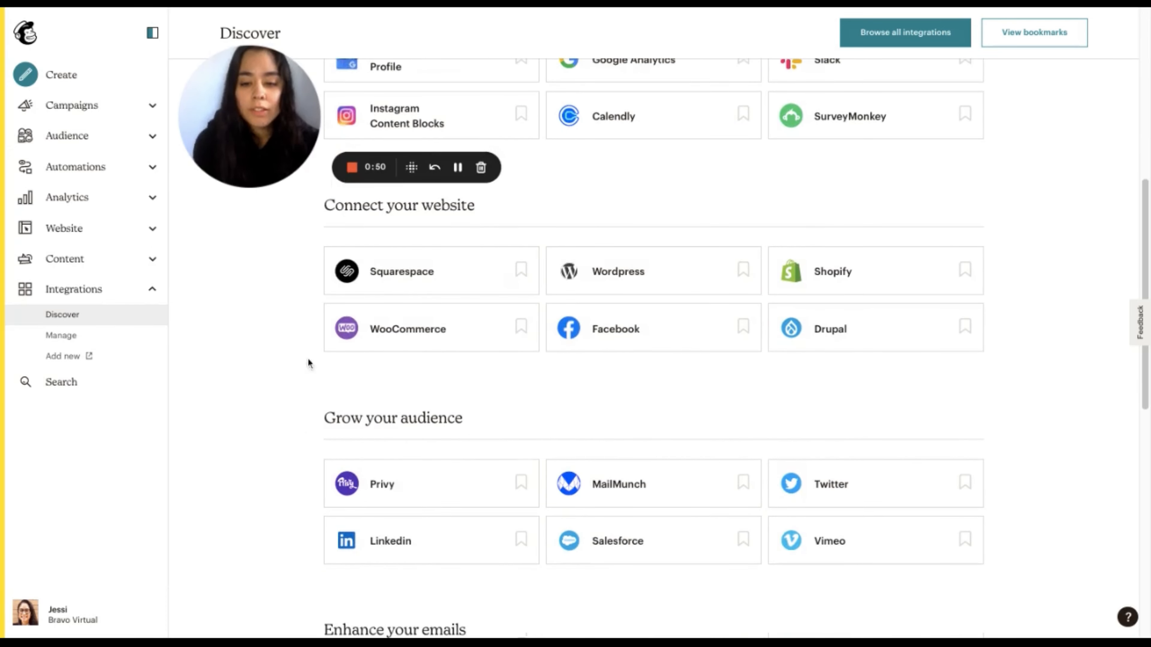